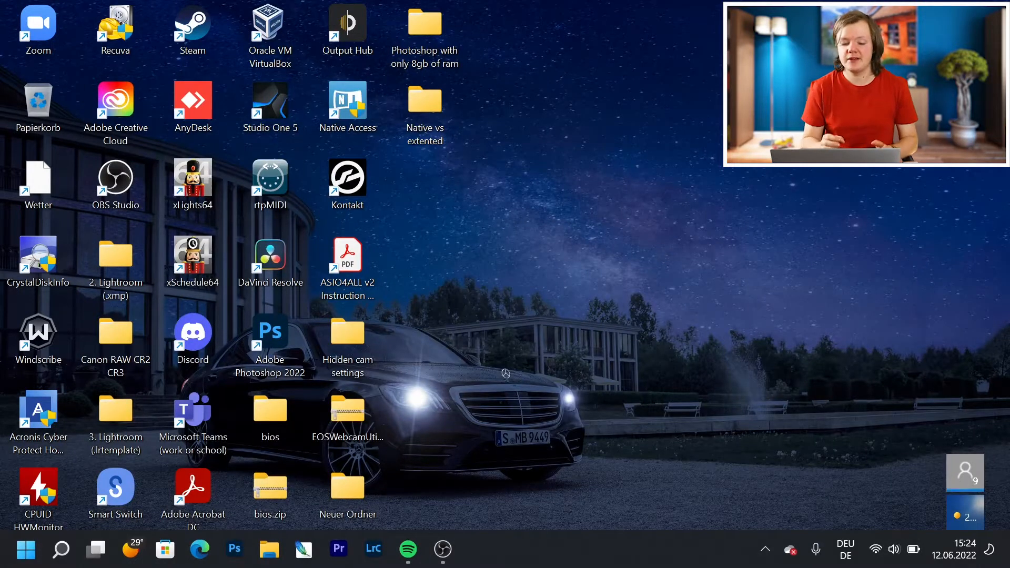
Check memory use in Task Manager from the taskbar, then close it
{"action": "right_click", "coordinate": [576, 549]}
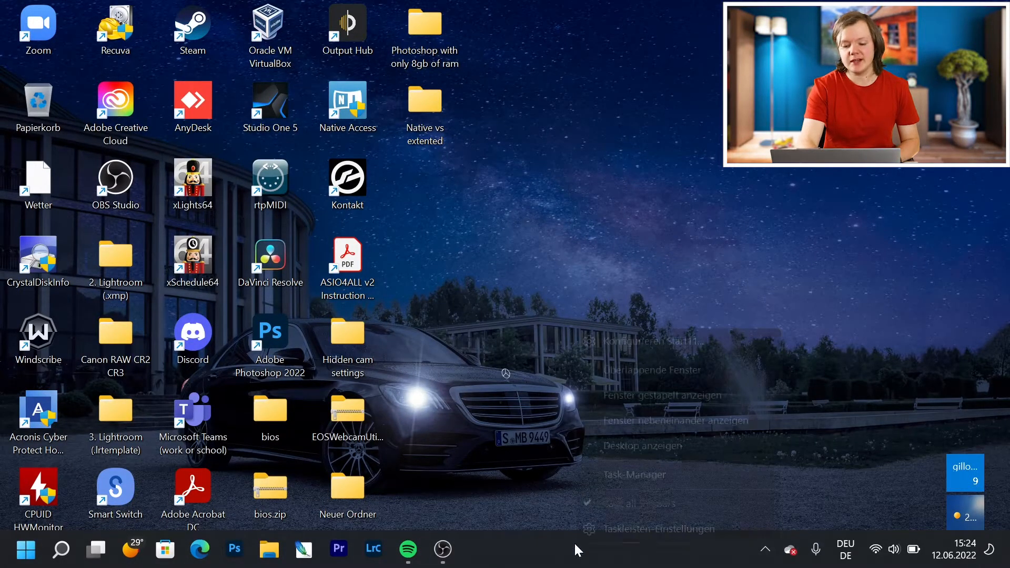
{"action": "left_click", "coordinate": [632, 475]}
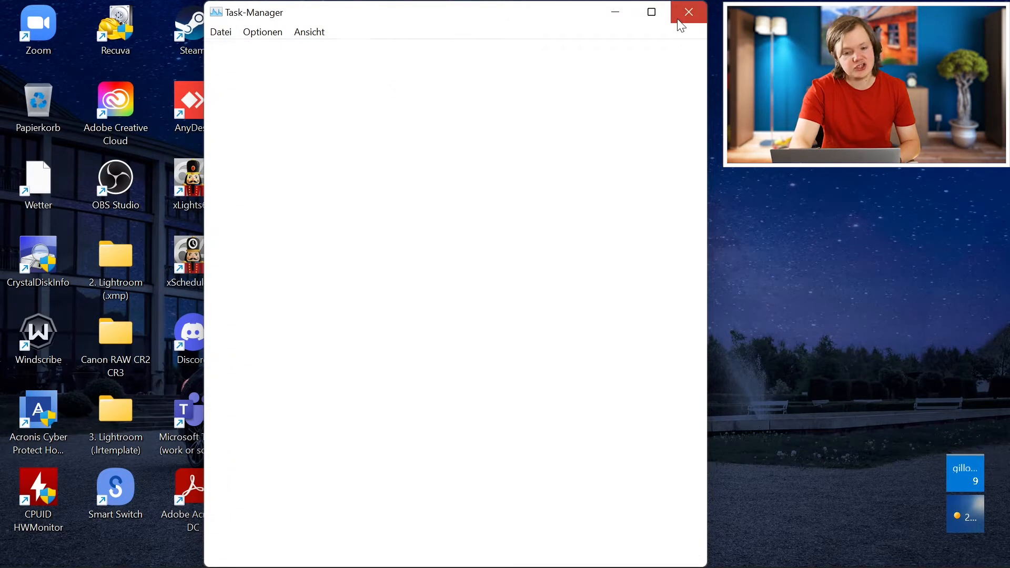
{"action": "left_click", "coordinate": [687, 11]}
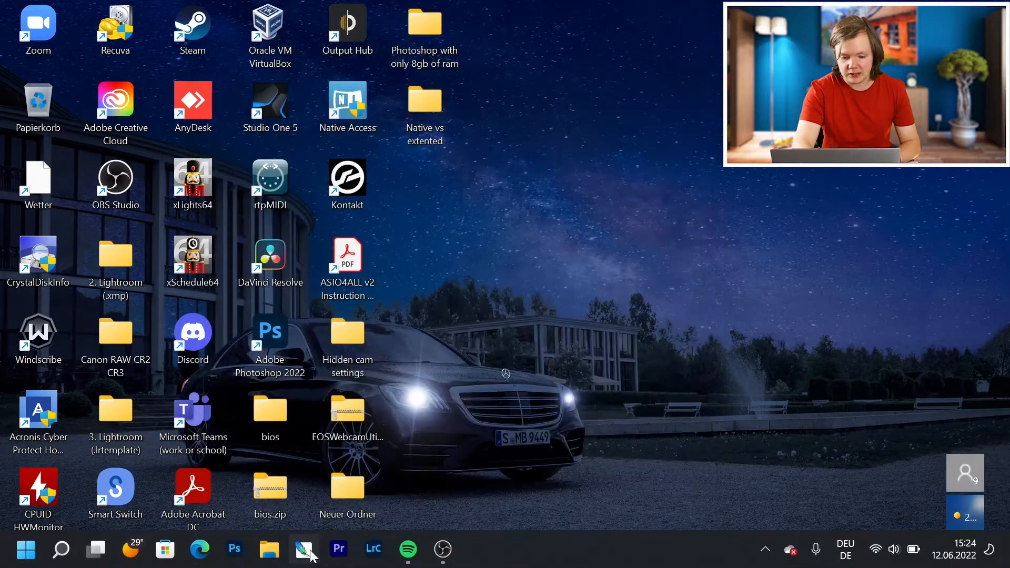
{"action": "mouse_move", "coordinate": [631, 397]}
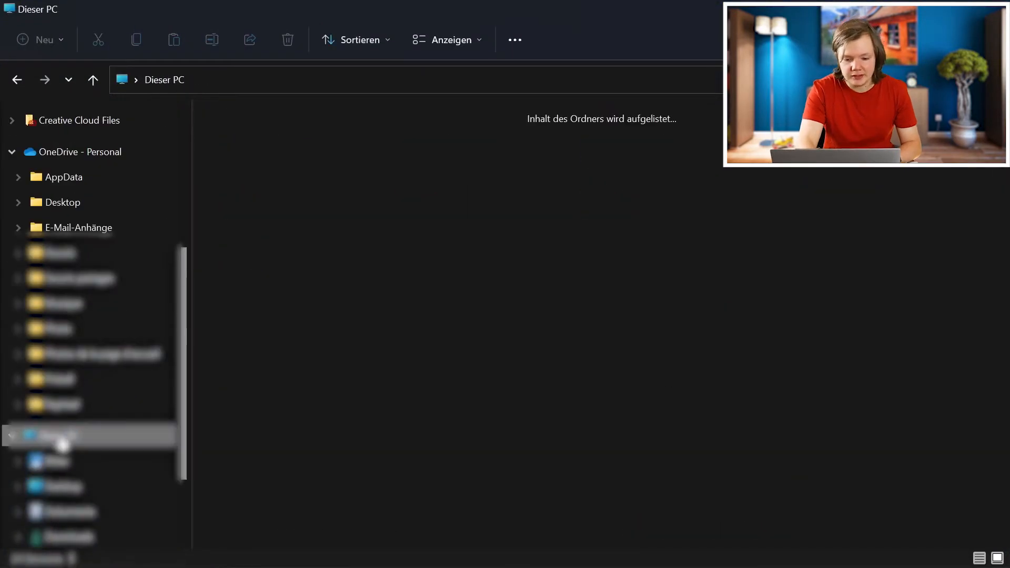
Launch Photoshop, read its ~929 MB Arbeitsspeicher in Task Manager, and close Task Manager
{"action": "left_click", "coordinate": [58, 435]}
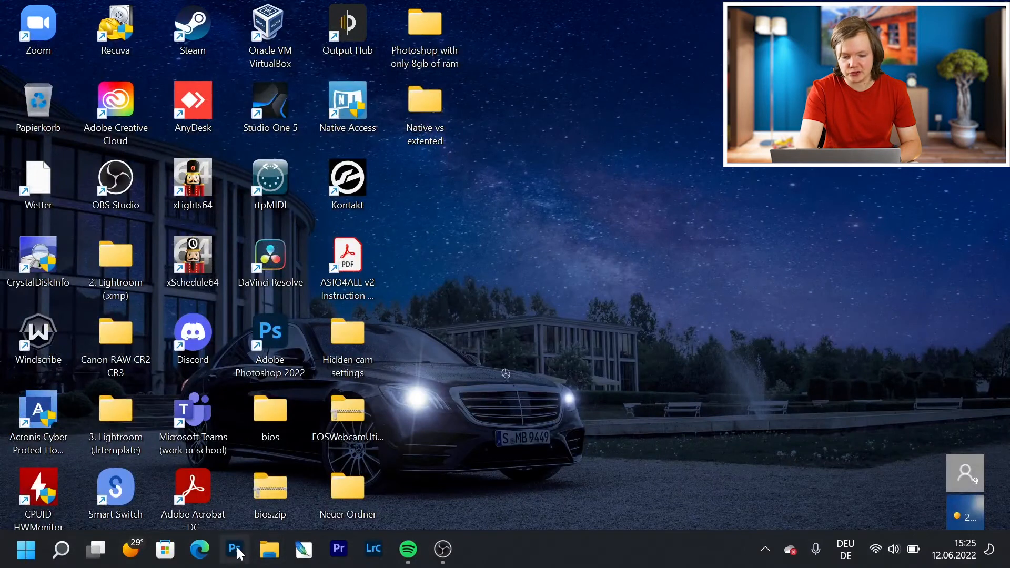
{"action": "left_click", "coordinate": [233, 550]}
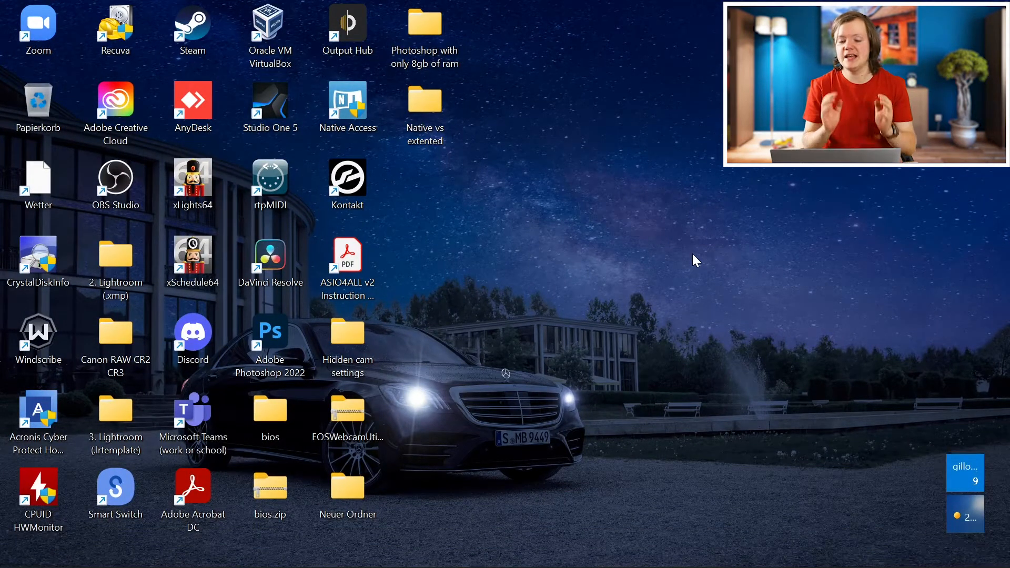
{"action": "double_click", "coordinate": [270, 330]}
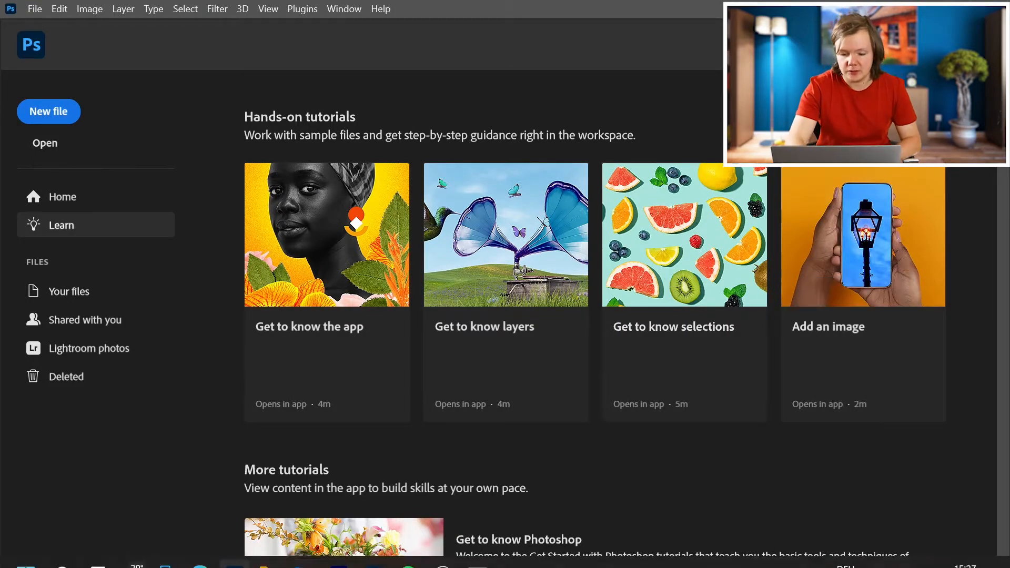
{"action": "left_click", "coordinate": [476, 549]}
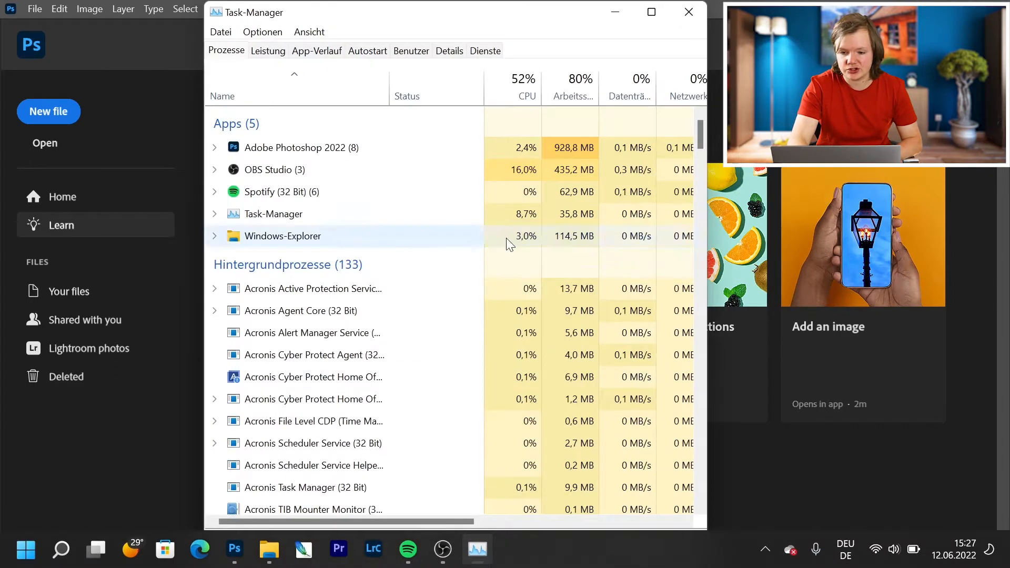
{"action": "mouse_move", "coordinate": [572, 84]}
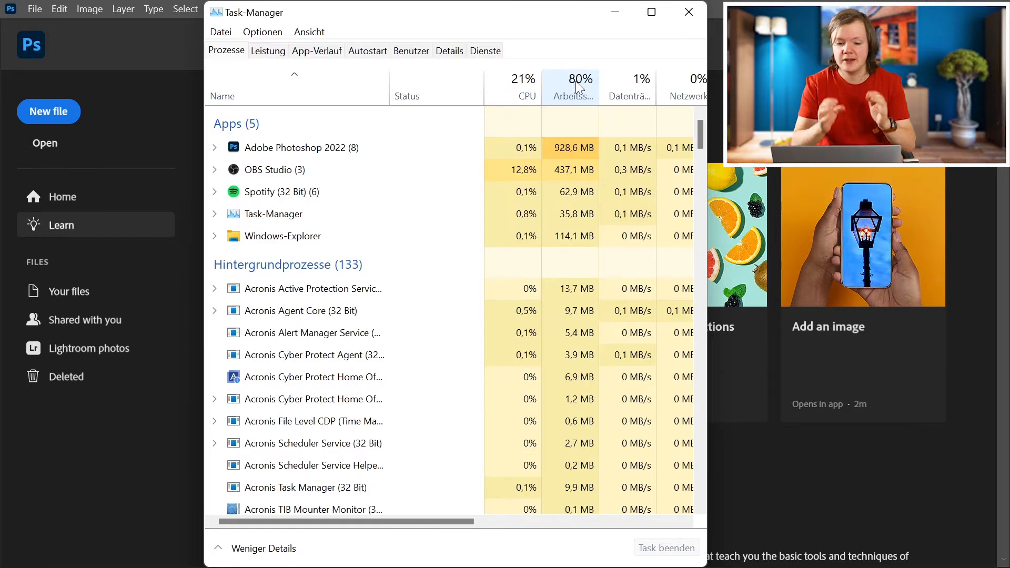
{"action": "left_click", "coordinate": [688, 12]}
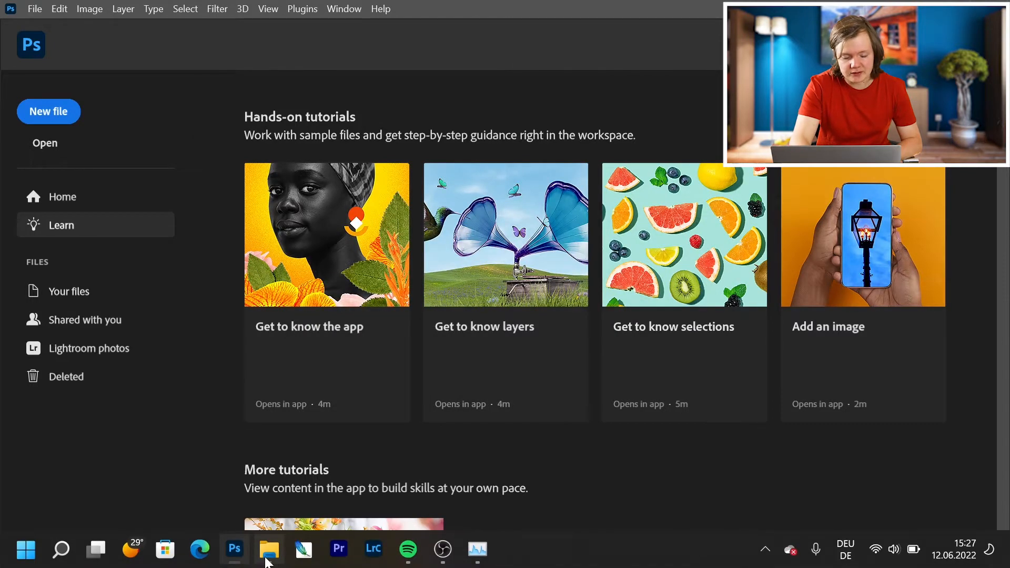
{"action": "left_click", "coordinate": [268, 549]}
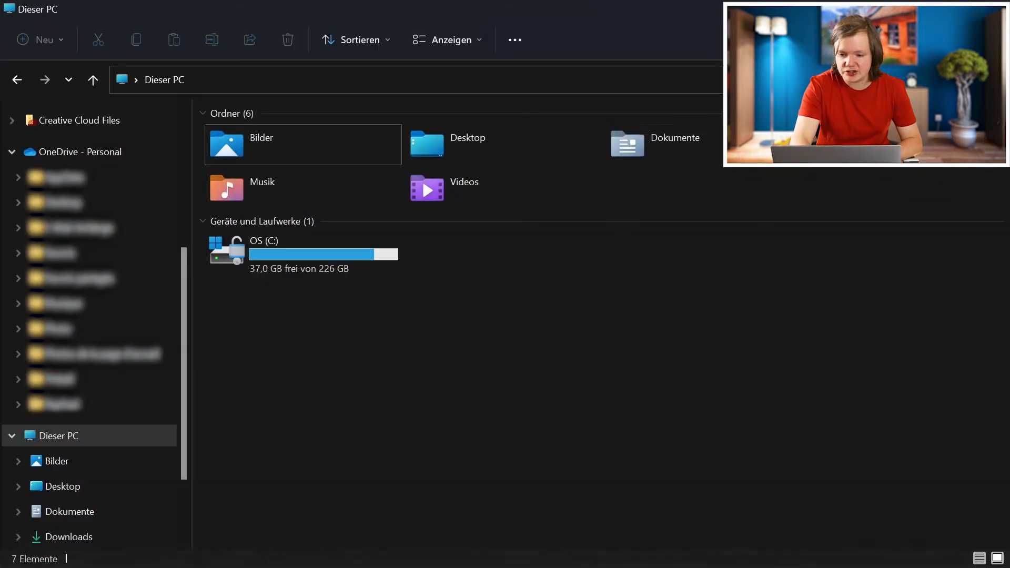
{"action": "mouse_move", "coordinate": [409, 262]}
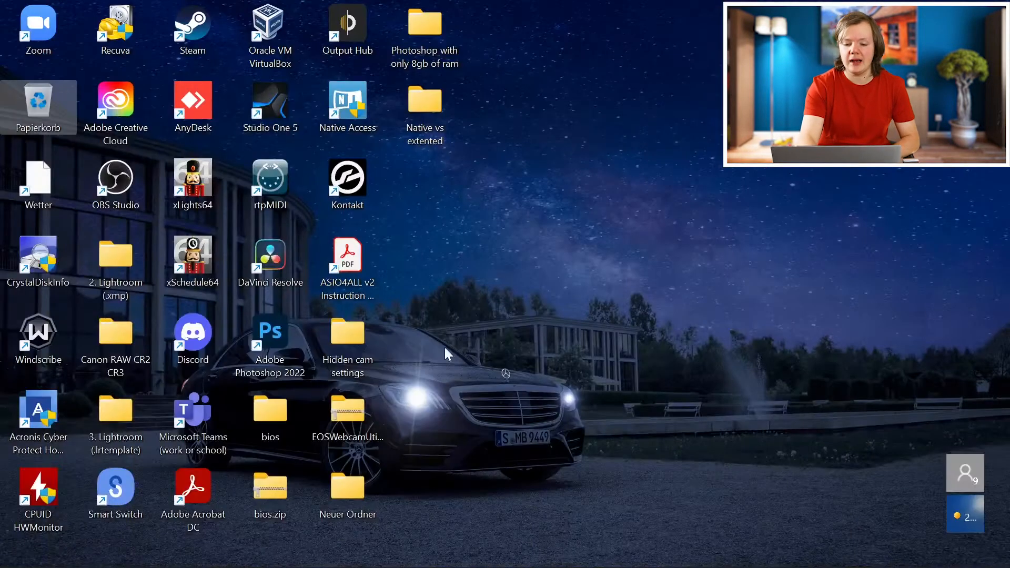
{"action": "mouse_move", "coordinate": [435, 558]}
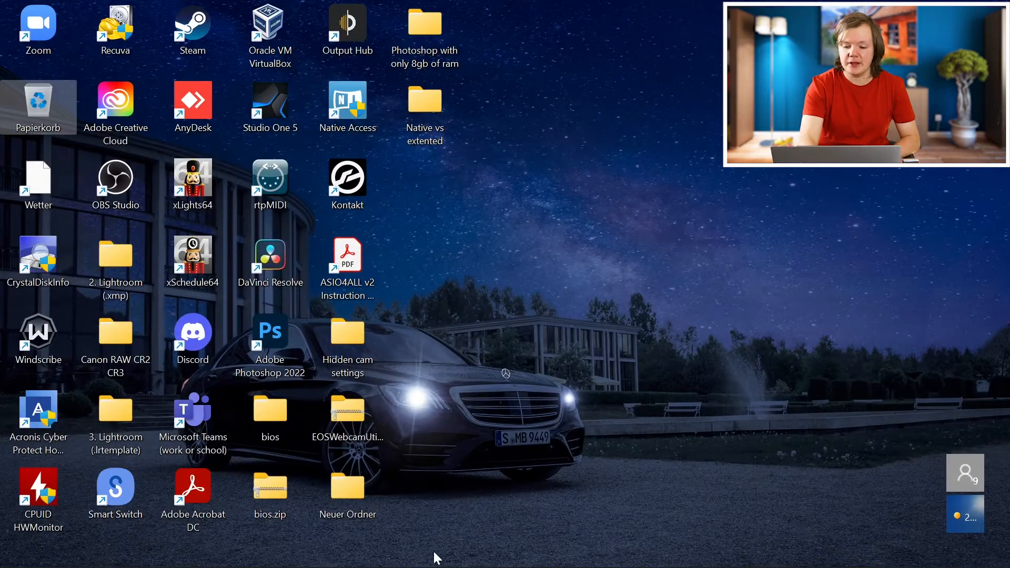
{"action": "mouse_move", "coordinate": [504, 561]}
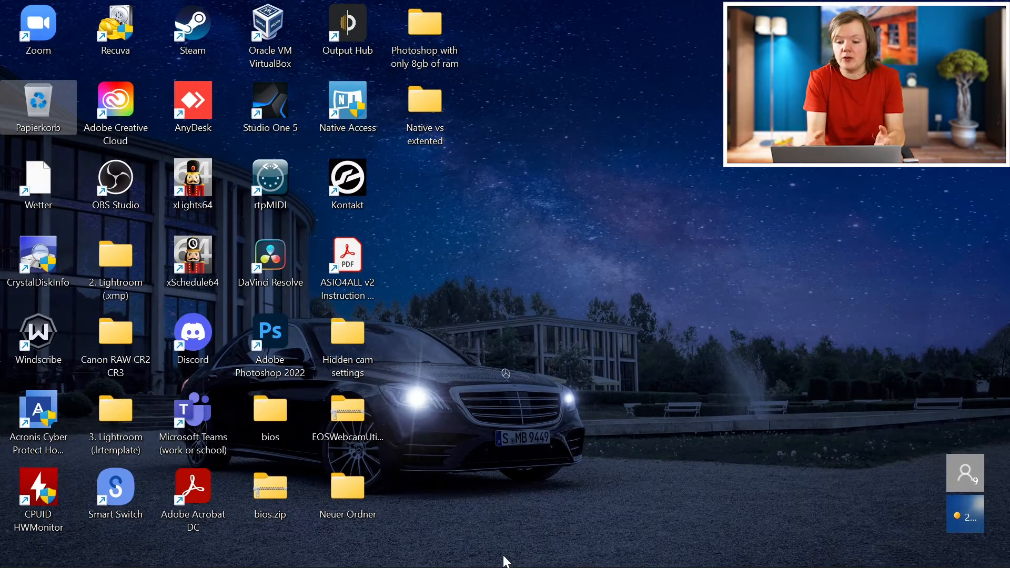
{"action": "mouse_move", "coordinate": [416, 540]}
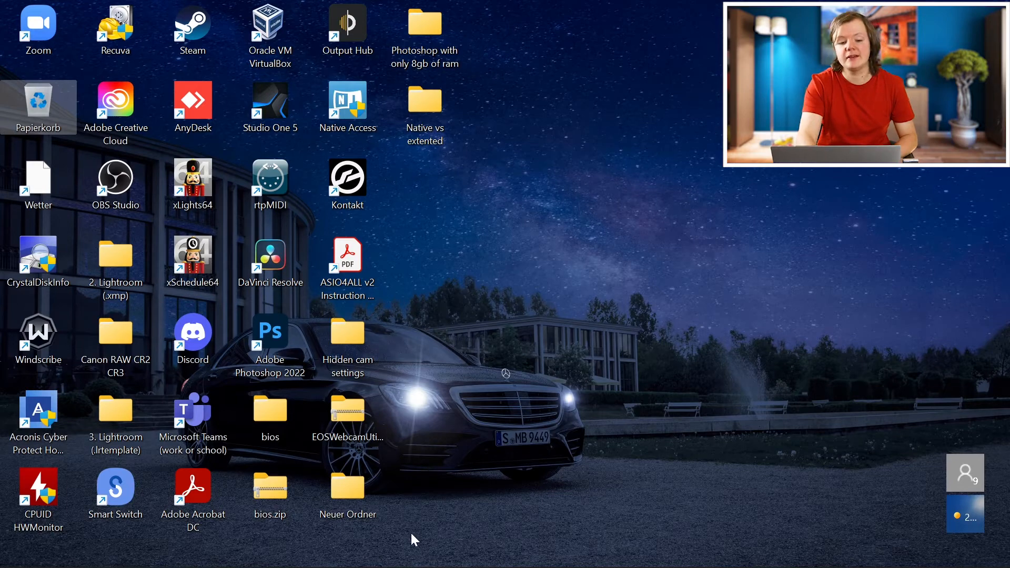
{"action": "mouse_move", "coordinate": [412, 554]}
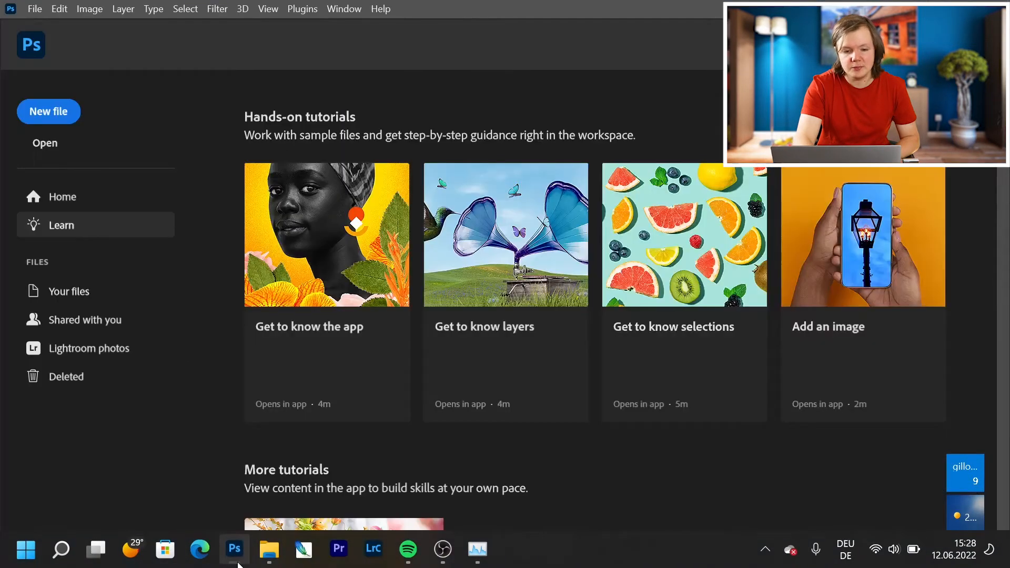
Open the recent cloud document 'W222 night', then switch to File Explorer's This PC view
{"action": "left_click", "coordinate": [34, 9]}
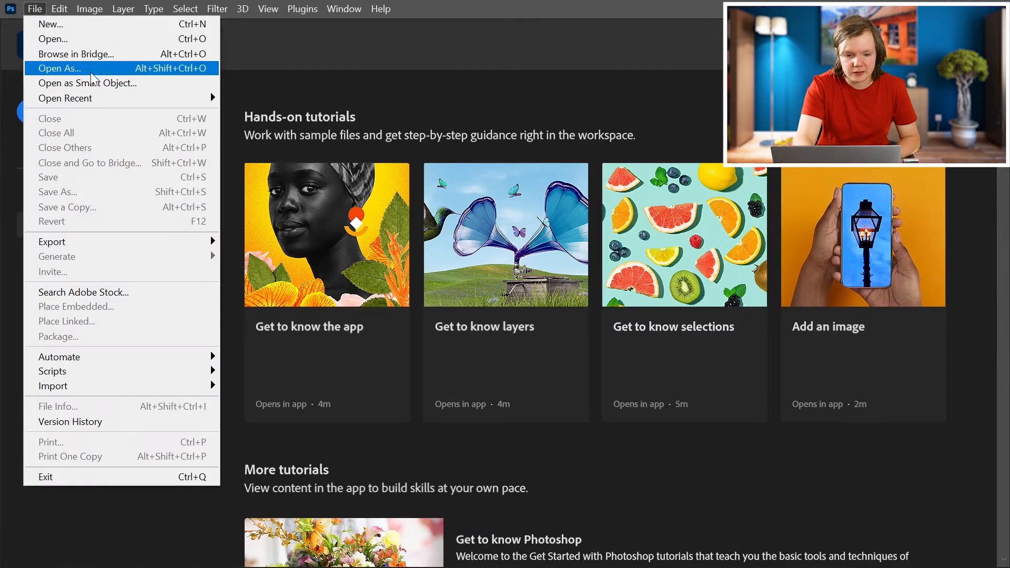
{"action": "mouse_move", "coordinate": [65, 98]}
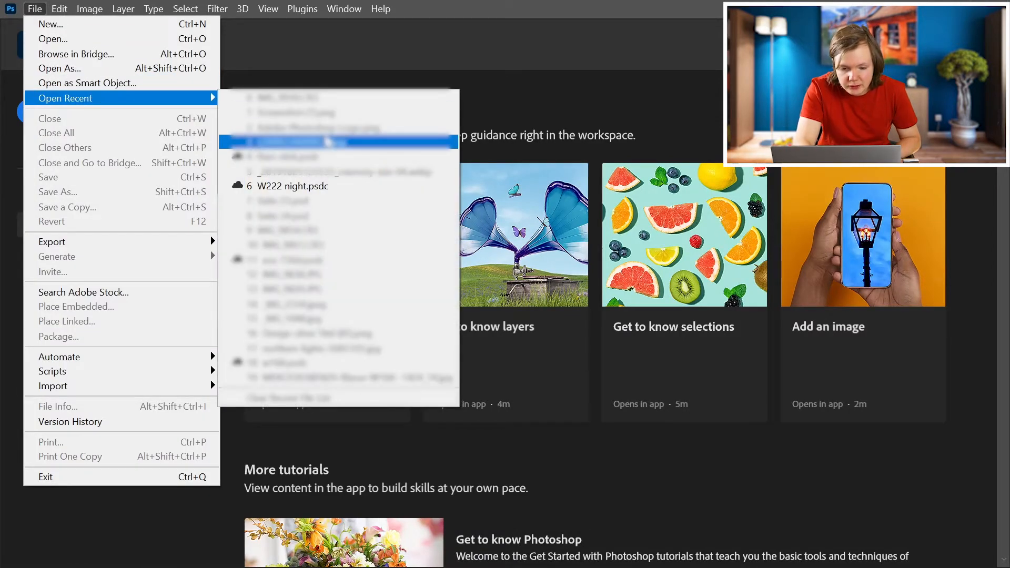
{"action": "mouse_move", "coordinate": [329, 191]}
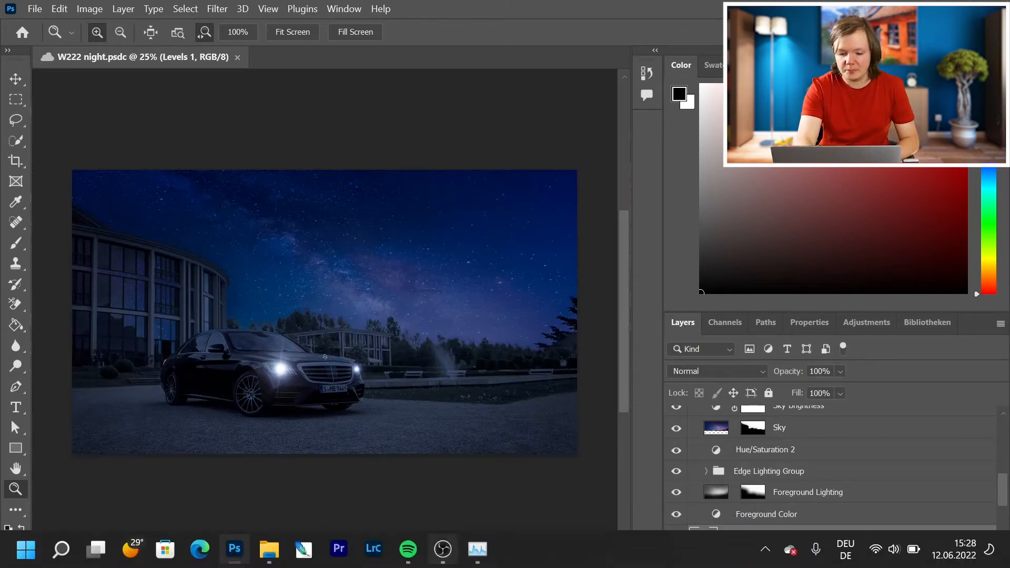
{"action": "left_click", "coordinate": [476, 549]}
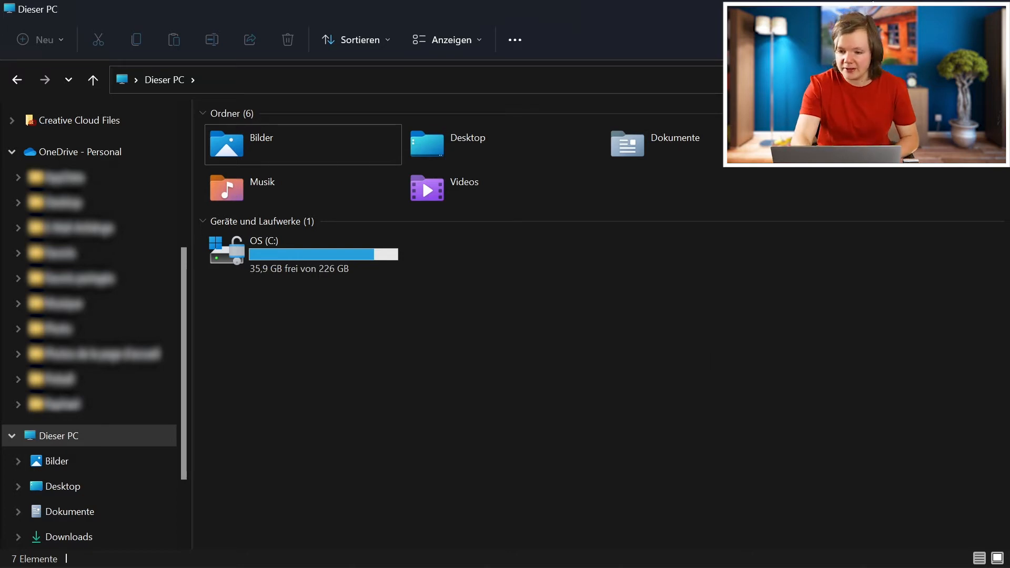
{"action": "mouse_move", "coordinate": [303, 394]}
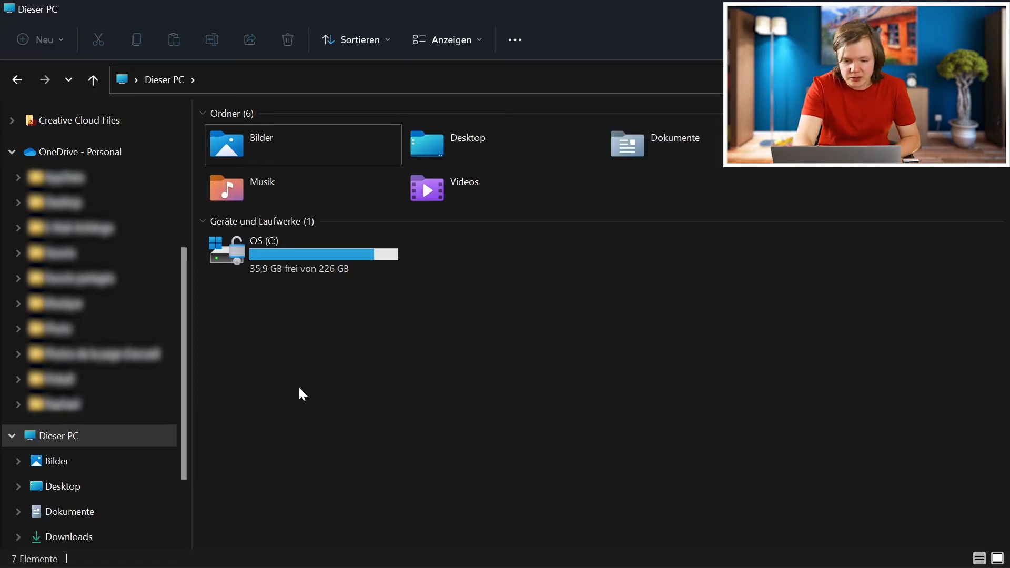
{"action": "mouse_move", "coordinate": [248, 297]}
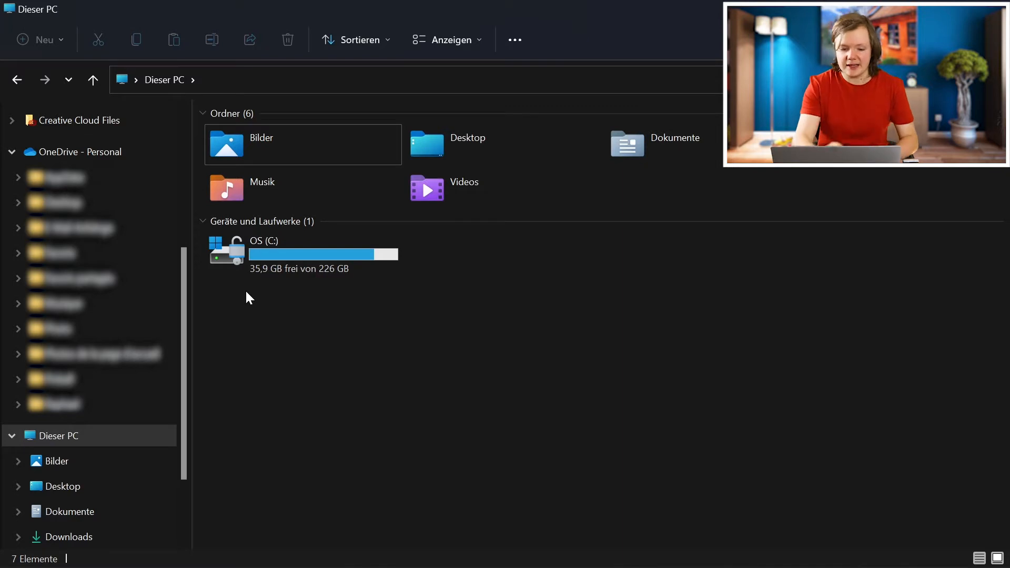
{"action": "mouse_move", "coordinate": [252, 330]}
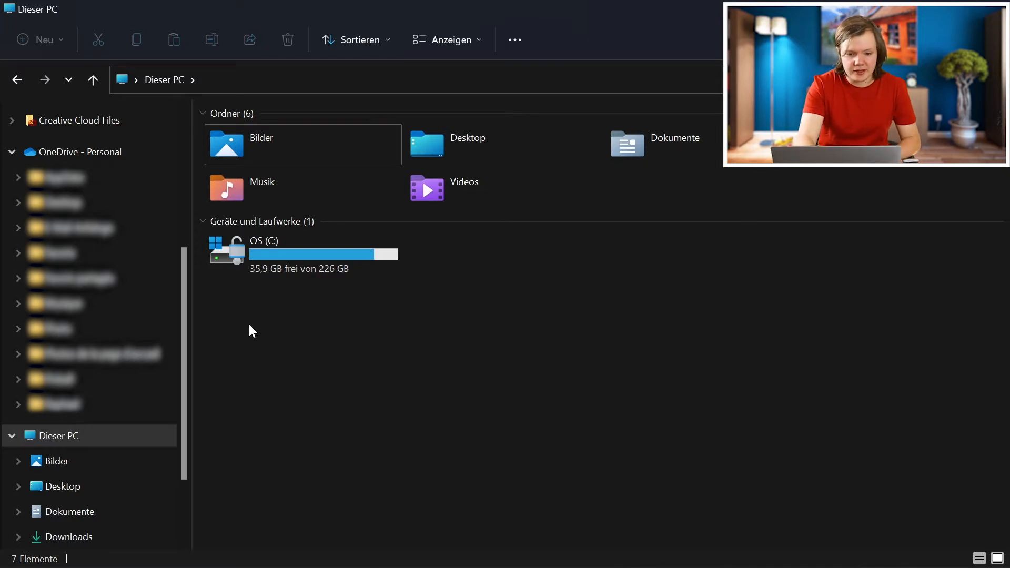
{"action": "mouse_move", "coordinate": [317, 285]}
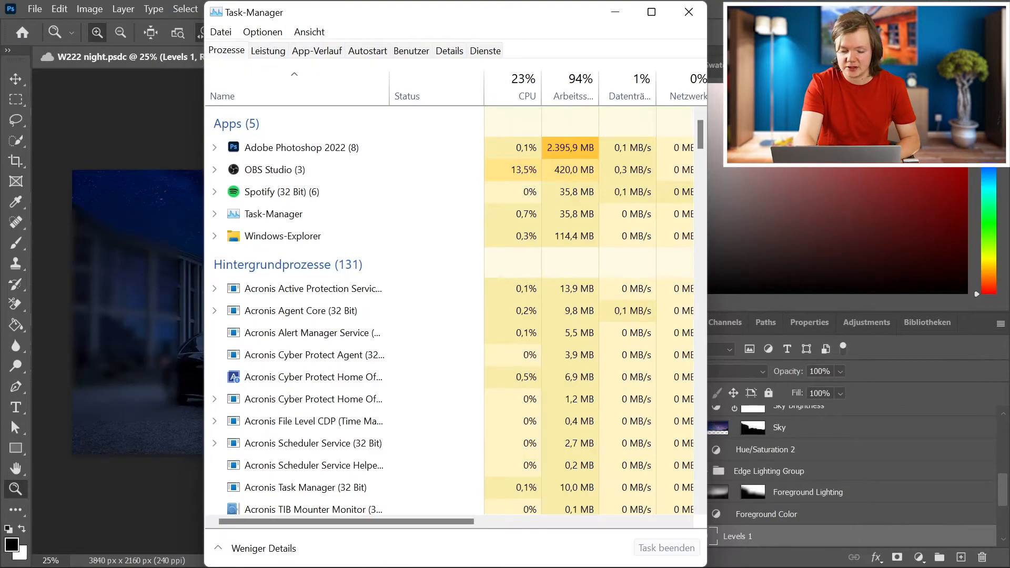
Solo the original daytime car photo in the Layers panel, then restore the full night composite
{"action": "left_click", "coordinate": [688, 11]}
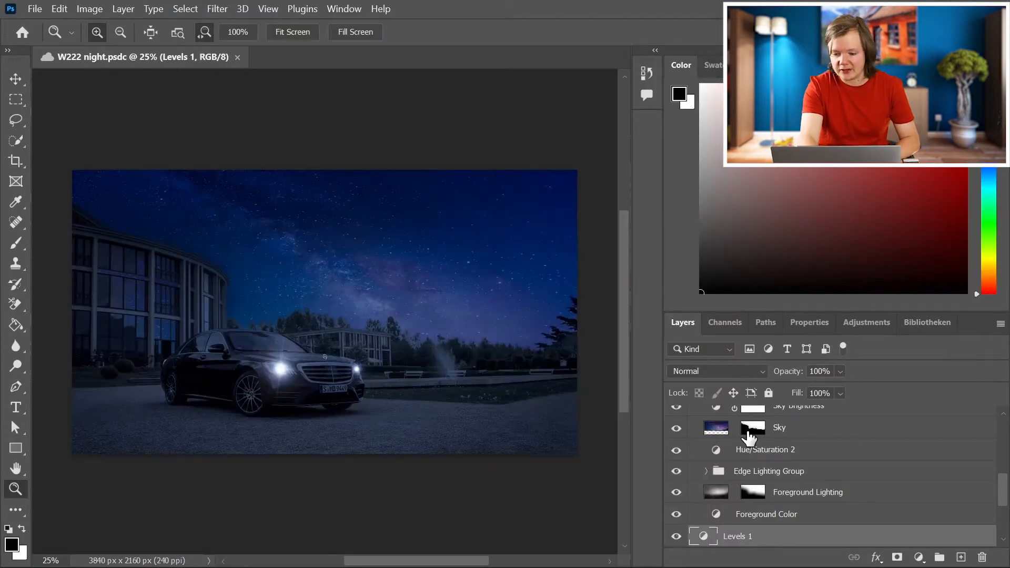
{"action": "scroll", "scroll_direction": "down", "scroll_amount": 3}
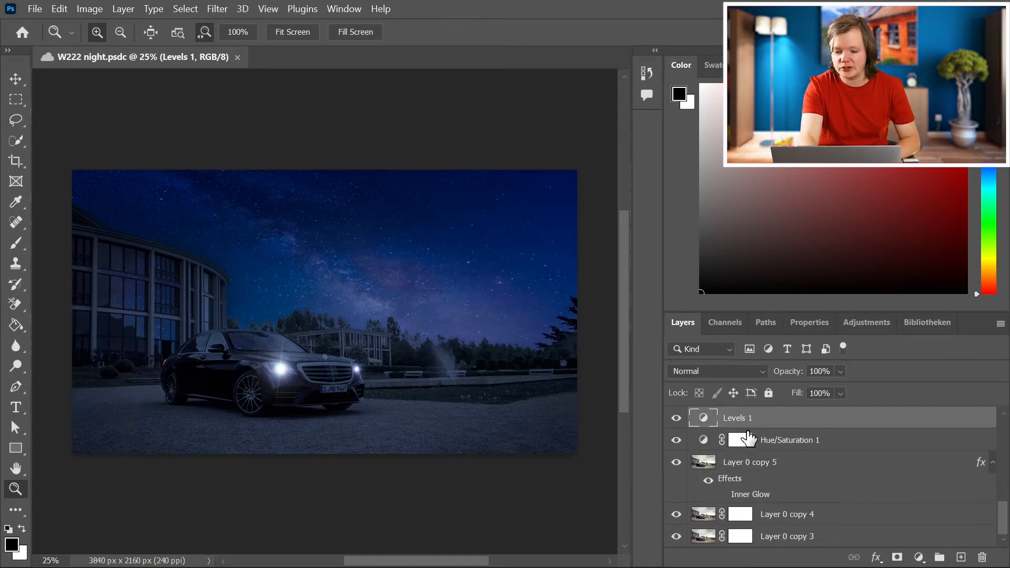
{"action": "scroll", "scroll_direction": "down", "scroll_amount": 3}
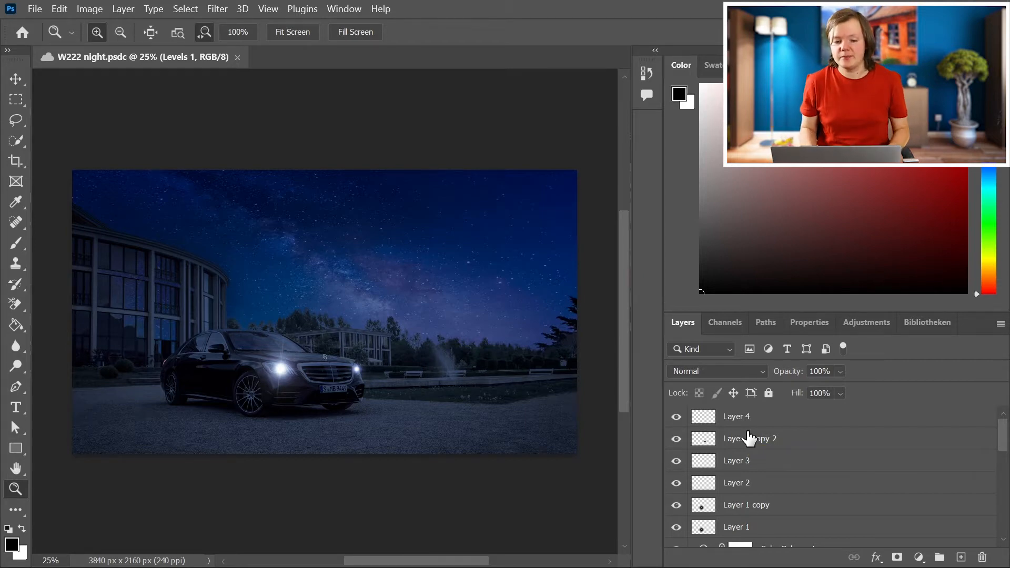
{"action": "scroll", "scroll_direction": "down", "scroll_amount": 3}
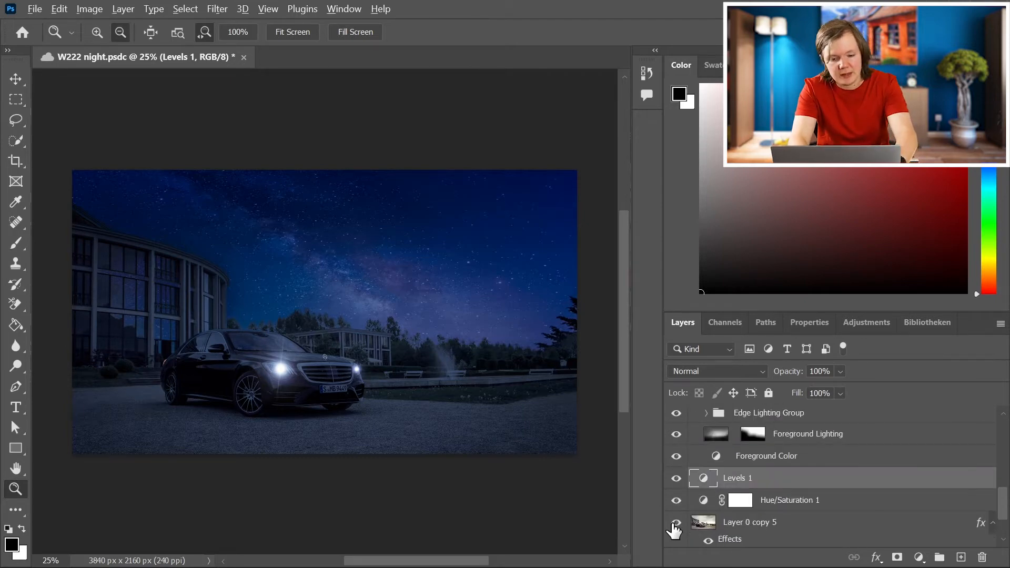
{"action": "left_click", "coordinate": [675, 477]}
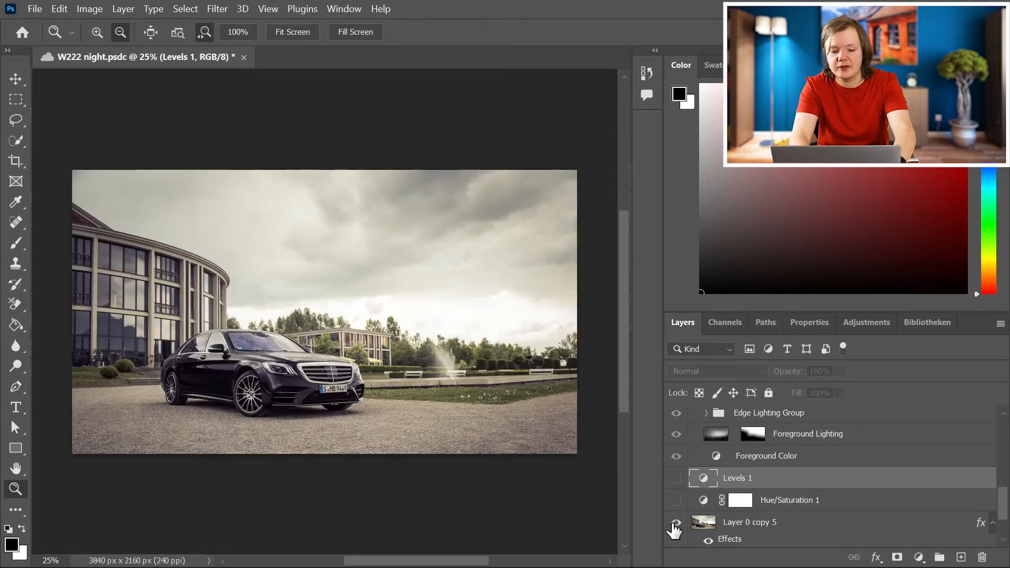
{"action": "left_click", "coordinate": [675, 477]}
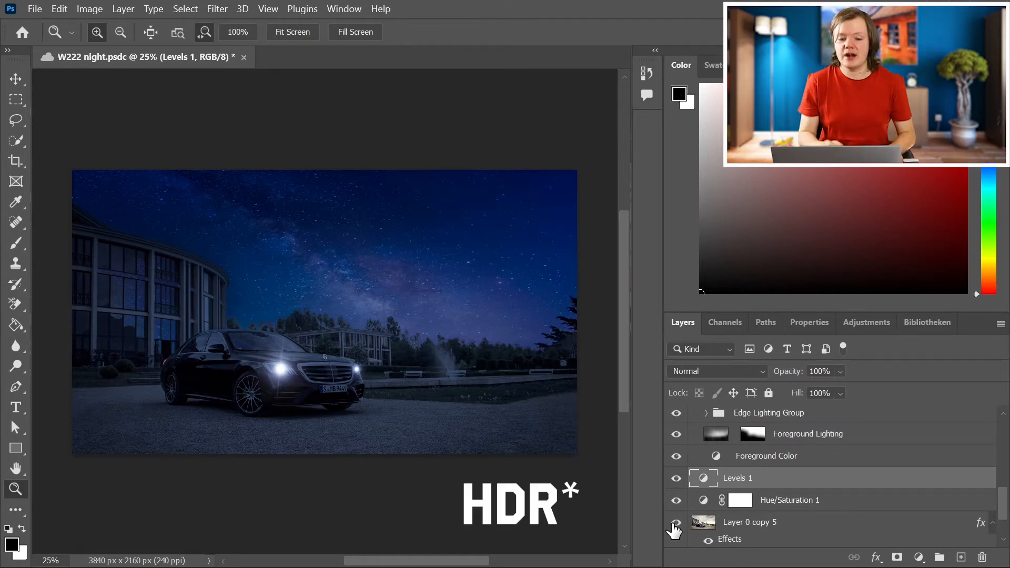
Save the W222 night cloud project with Ctrl+S
{"action": "key", "text": "Ctrl+S"}
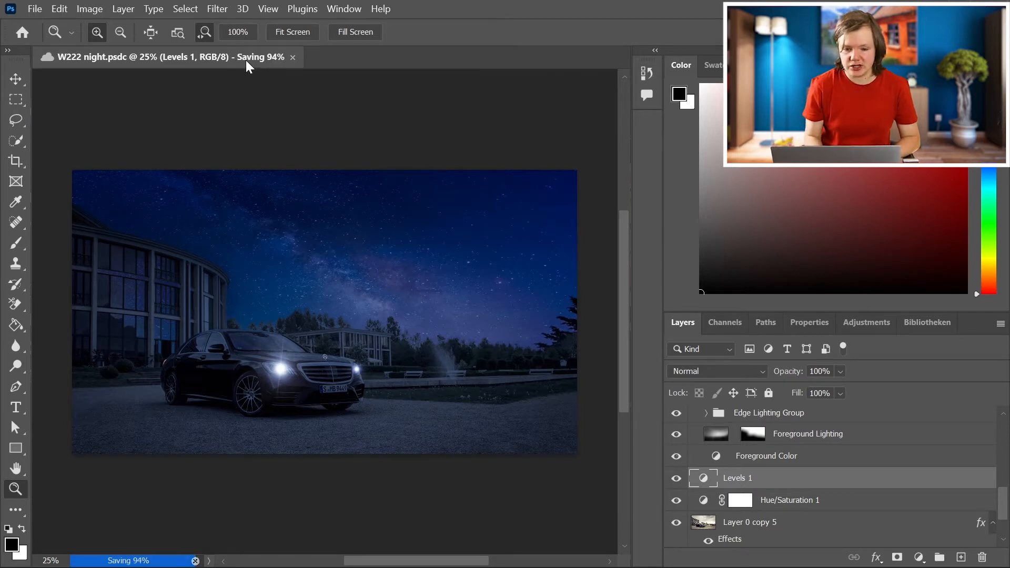
Close the car project and load IMG_1651–1653 CR2 files into one aligned stack
{"action": "left_click", "coordinate": [291, 57]}
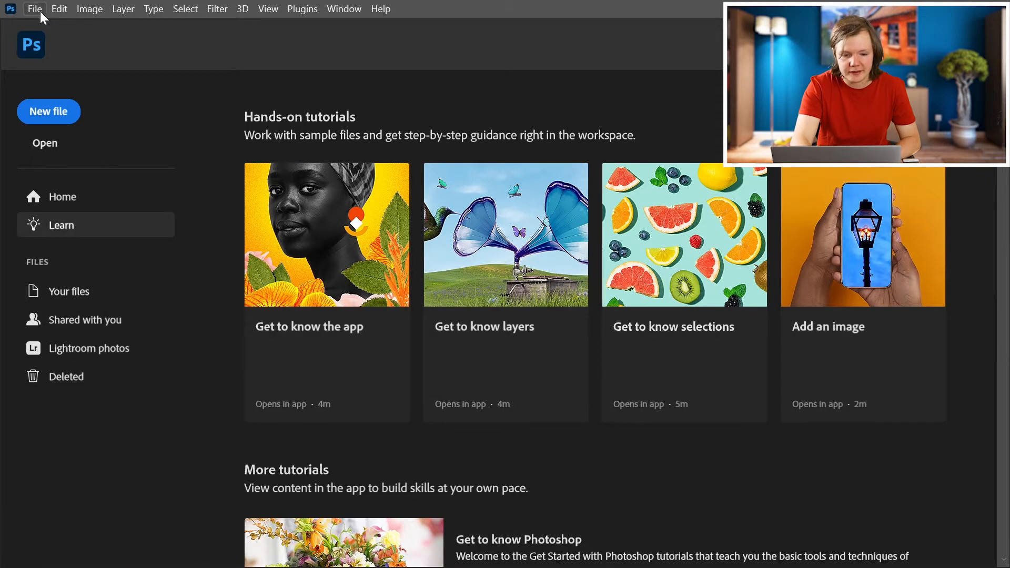
{"action": "left_click", "coordinate": [33, 8]}
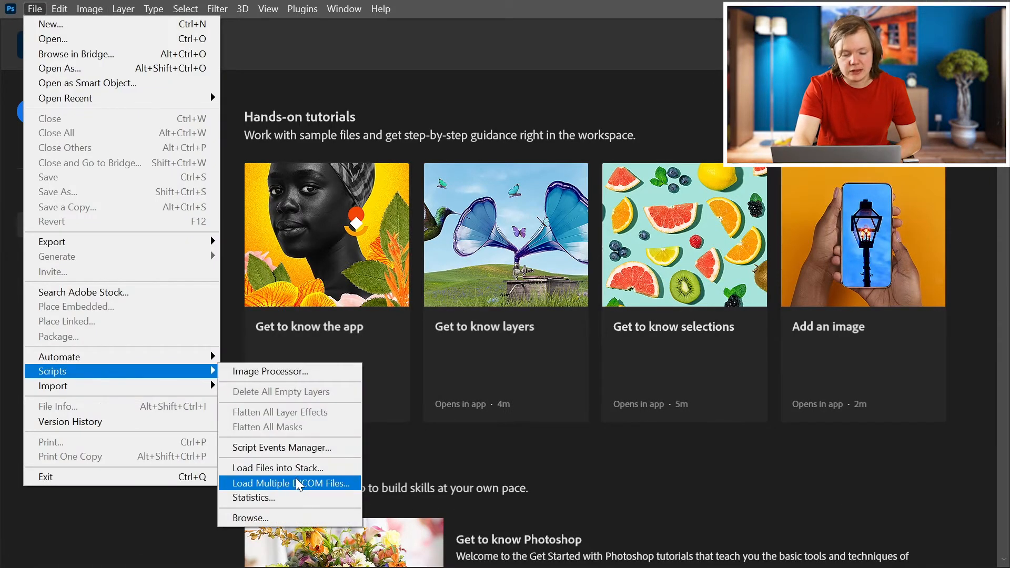
{"action": "left_click", "coordinate": [277, 467]}
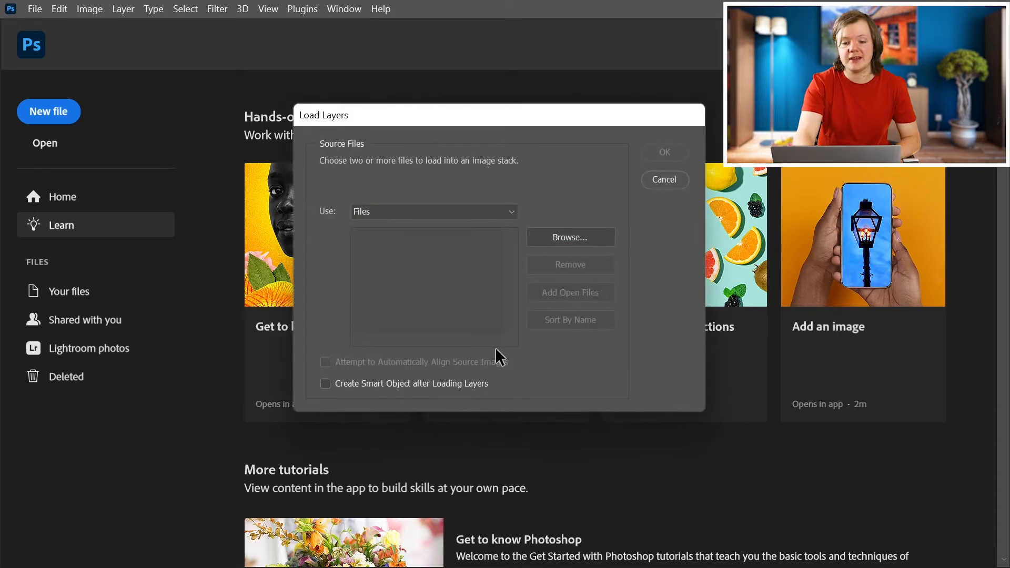
{"action": "left_click", "coordinate": [569, 237]}
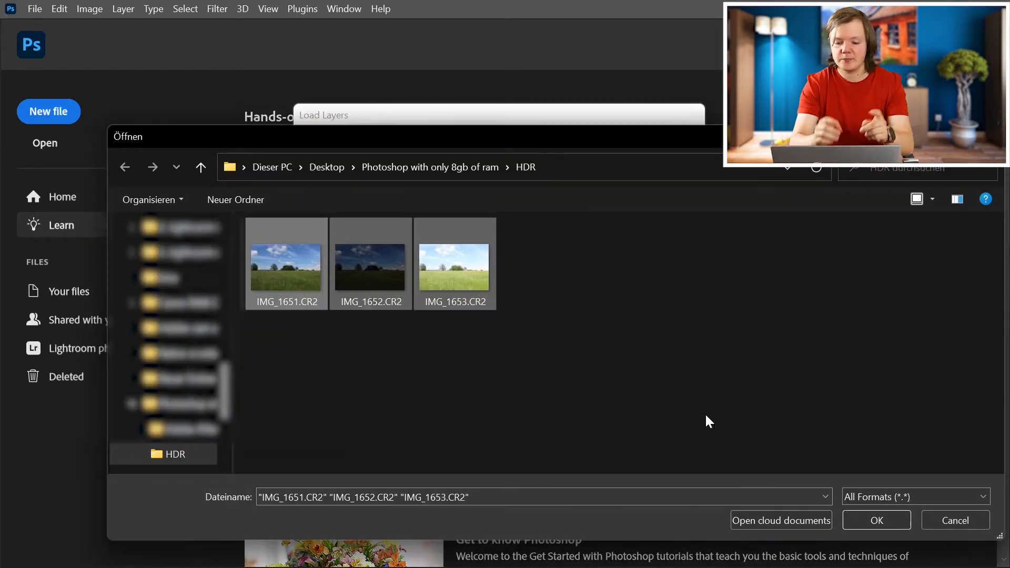
{"action": "left_click", "coordinate": [875, 520]}
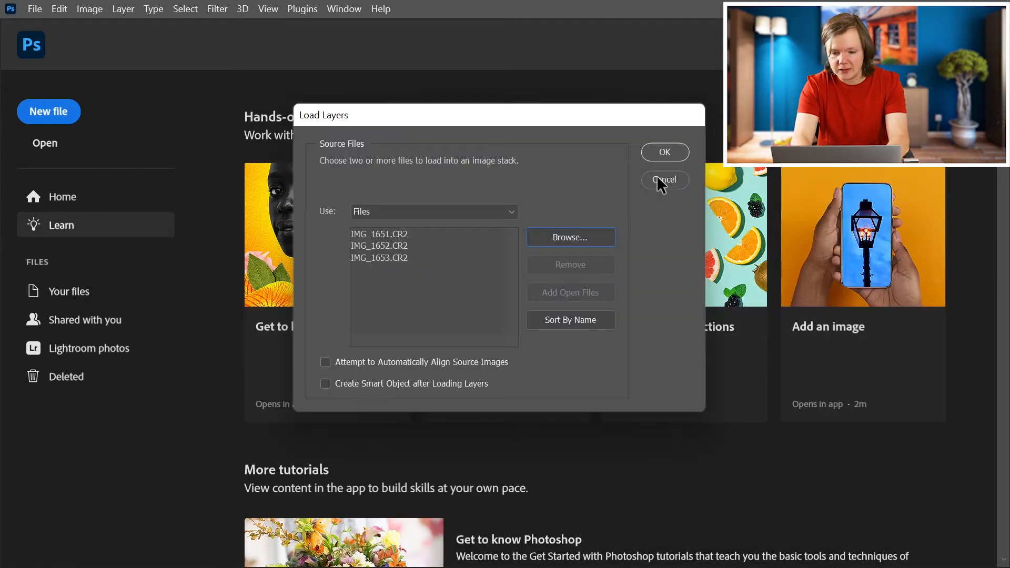
{"action": "left_click", "coordinate": [325, 360]}
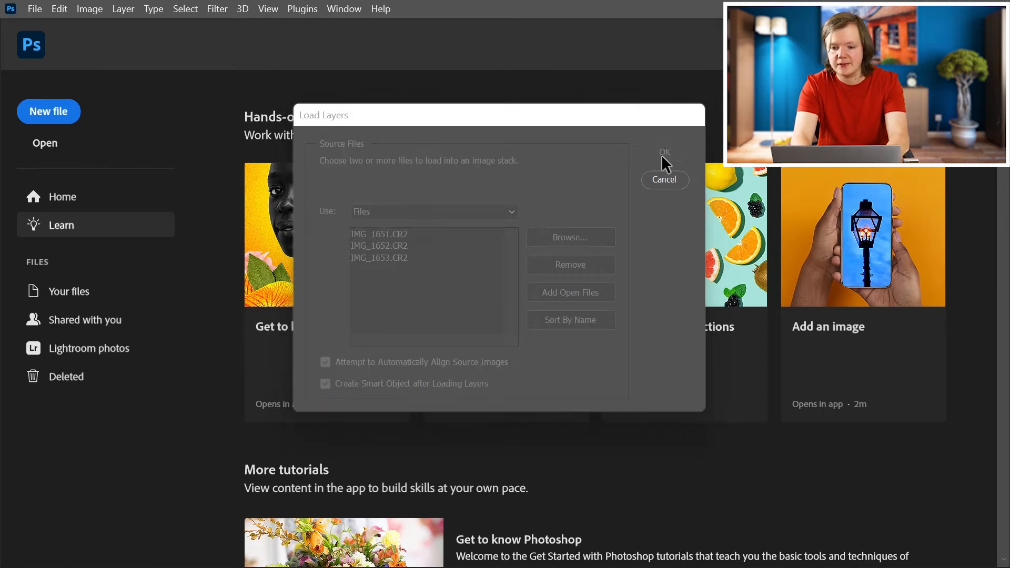
{"action": "left_click", "coordinate": [664, 180]}
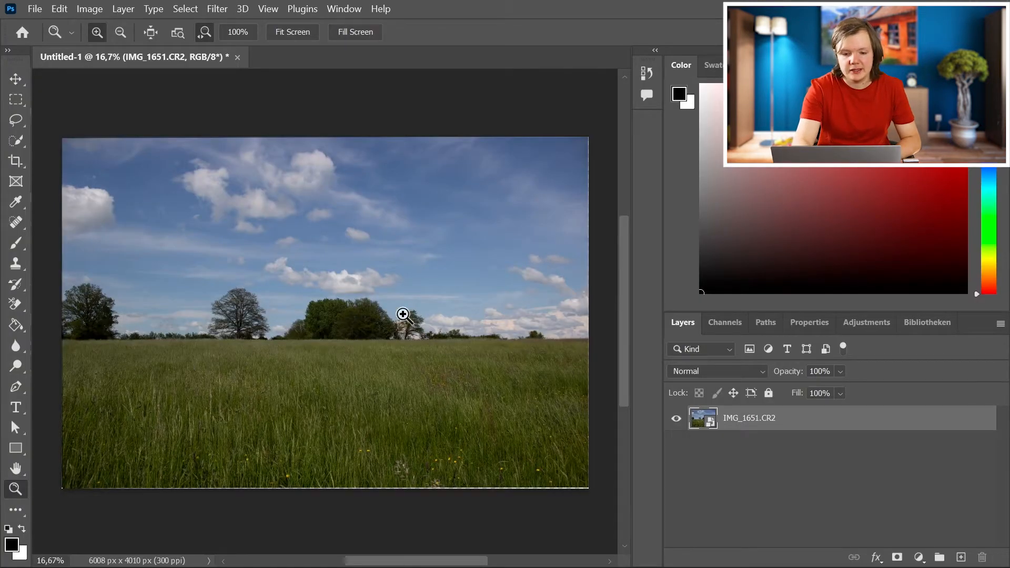
{"action": "mouse_move", "coordinate": [418, 276]}
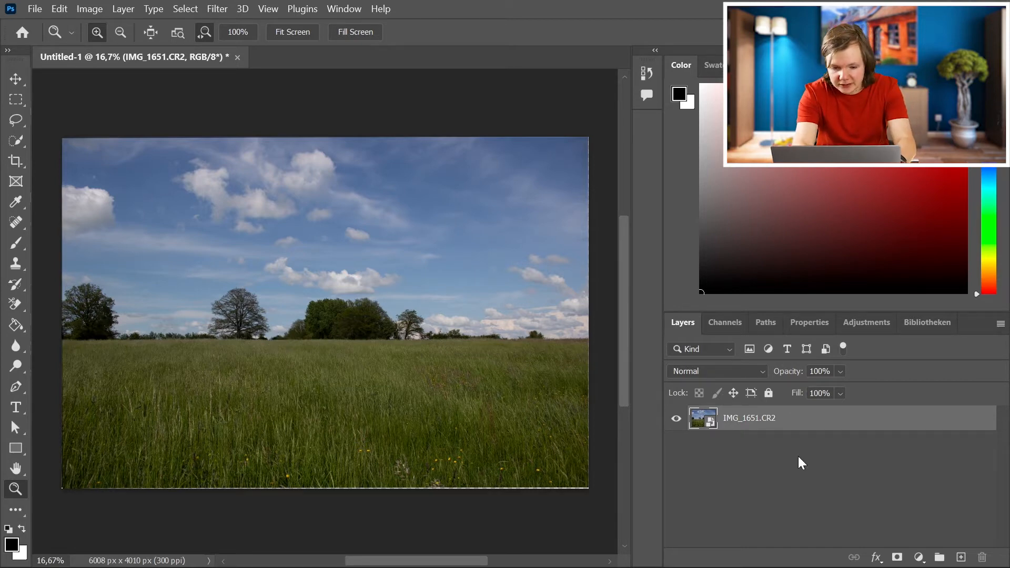
{"action": "mouse_move", "coordinate": [278, 392]}
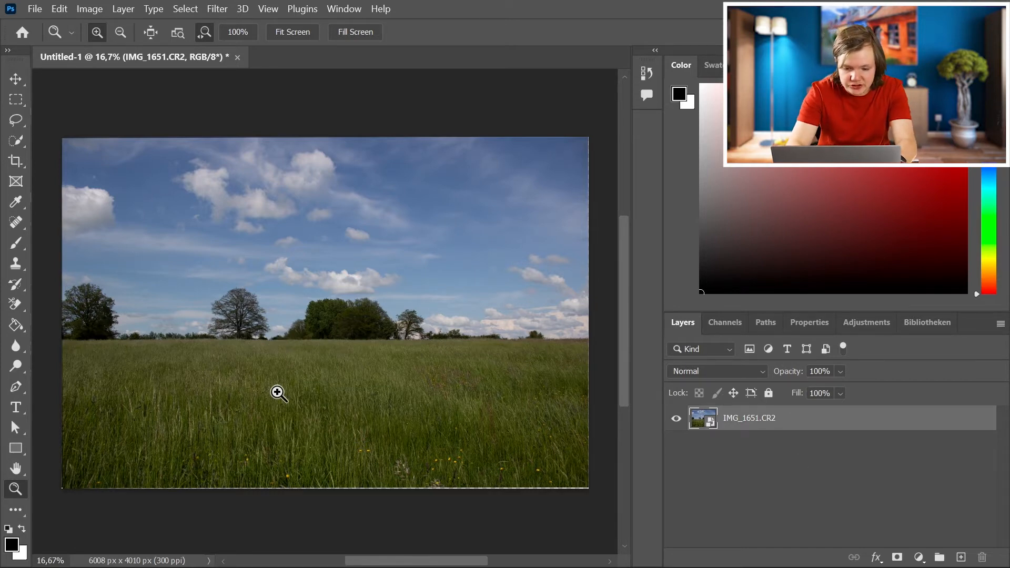
Zoom in on the field photo to inspect detail, then zoom back out to the whole image
{"action": "left_click", "coordinate": [278, 392]}
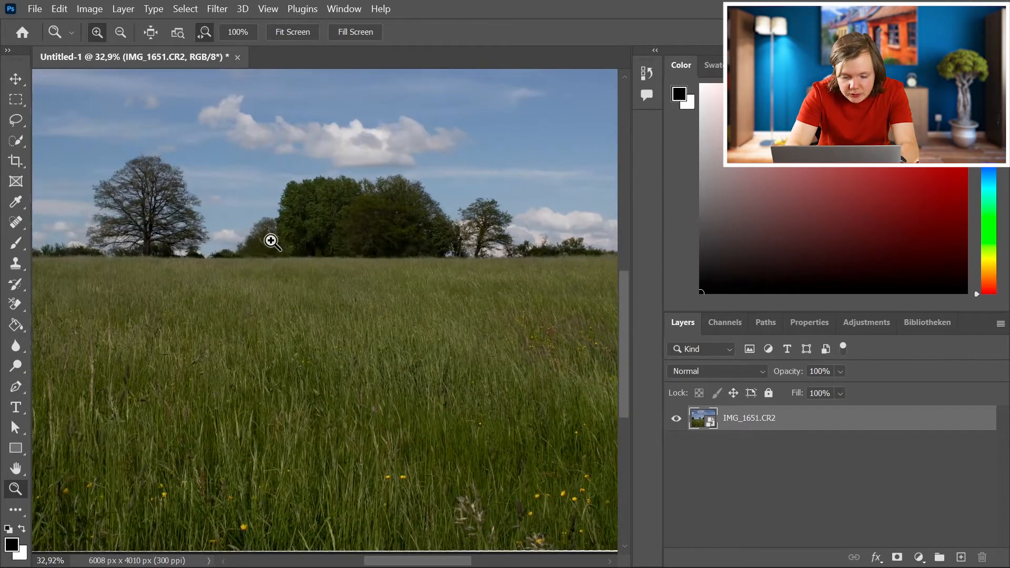
{"action": "mouse_move", "coordinate": [229, 257]}
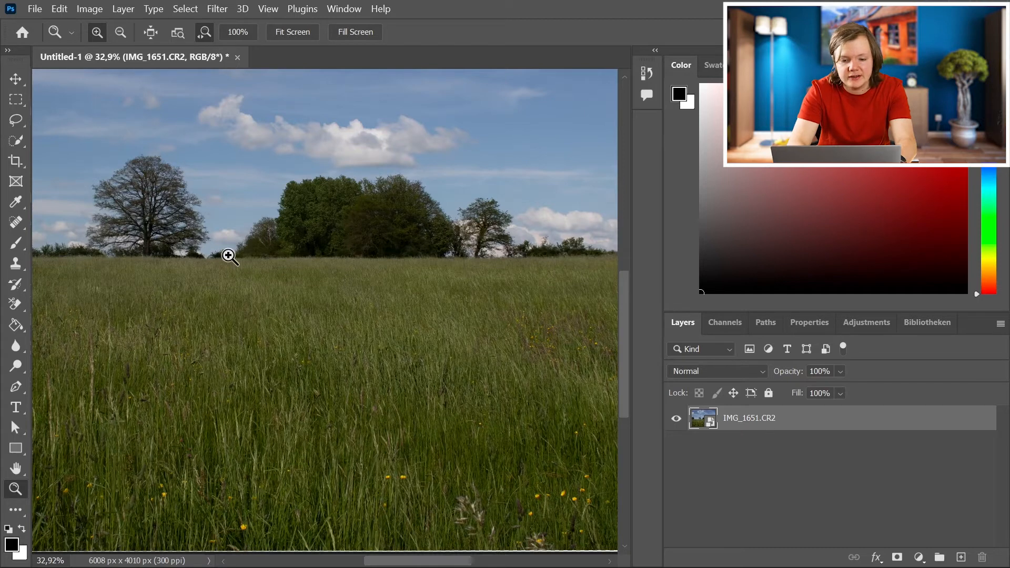
{"action": "left_click", "coordinate": [320, 334]}
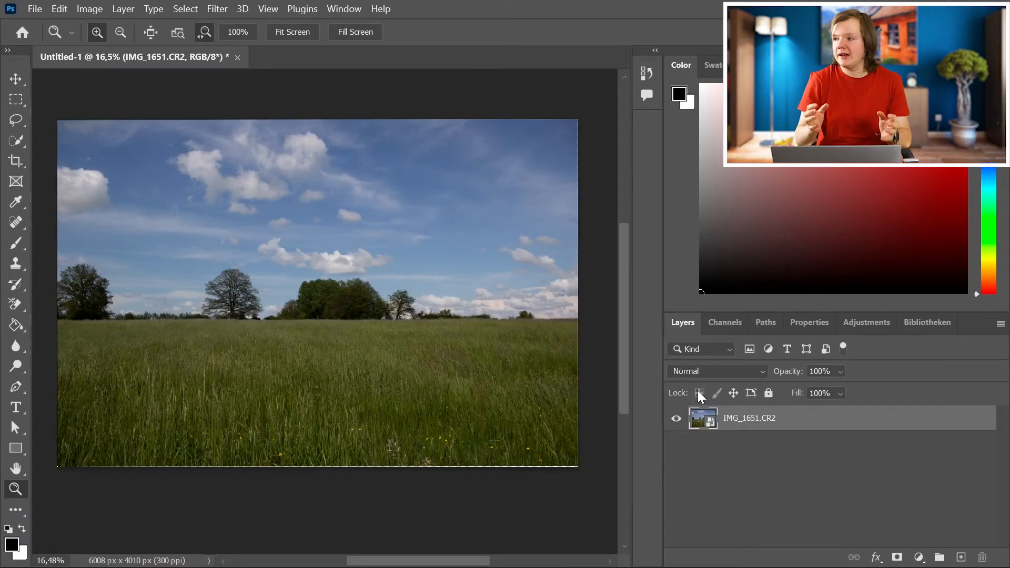
{"action": "mouse_move", "coordinate": [700, 392]}
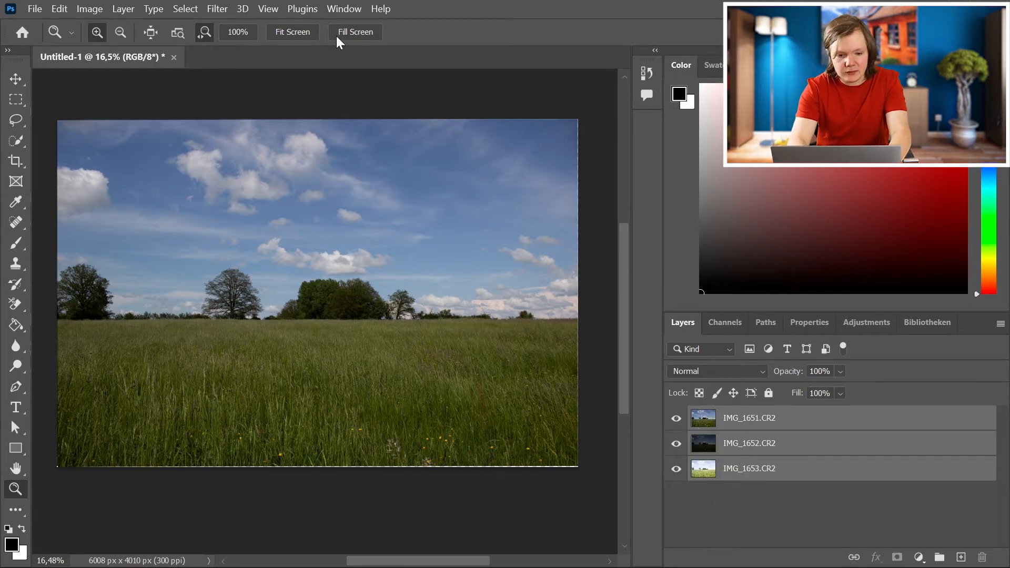
Auto-Blend the three selected layers as Stack Images with Seamless Tones and Colors
{"action": "left_click", "coordinate": [59, 8]}
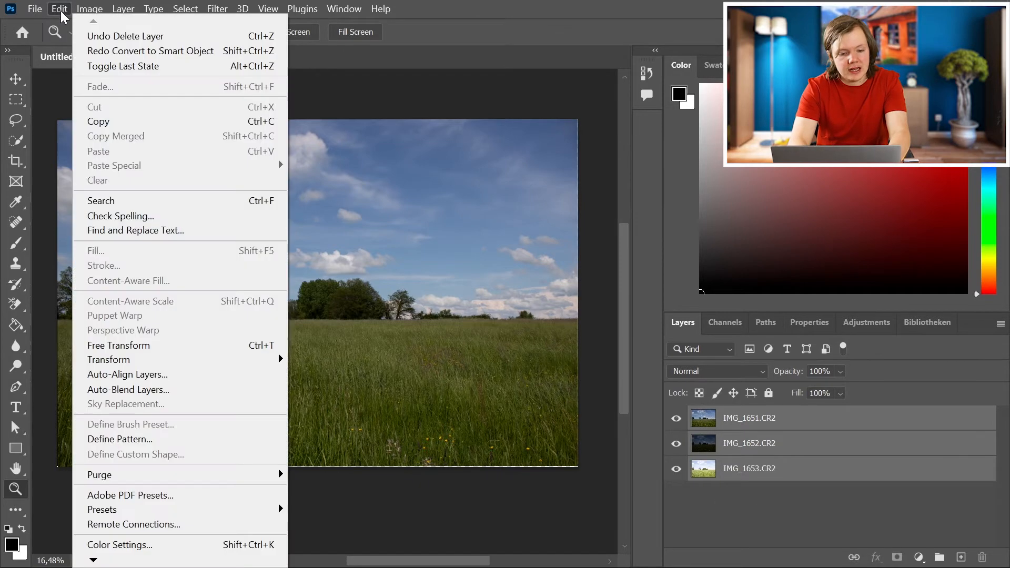
{"action": "mouse_move", "coordinate": [126, 389]}
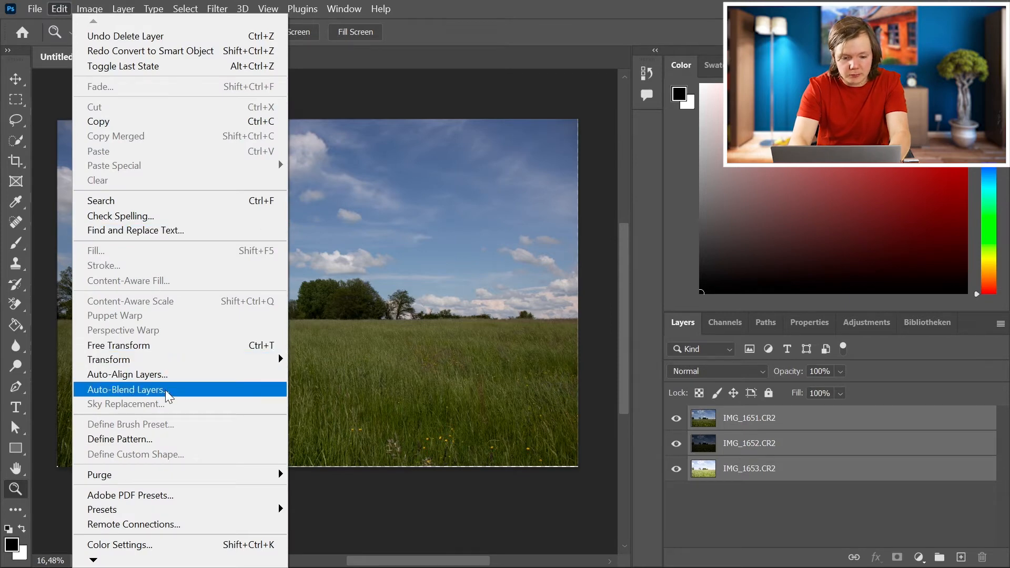
{"action": "left_click", "coordinate": [125, 389]}
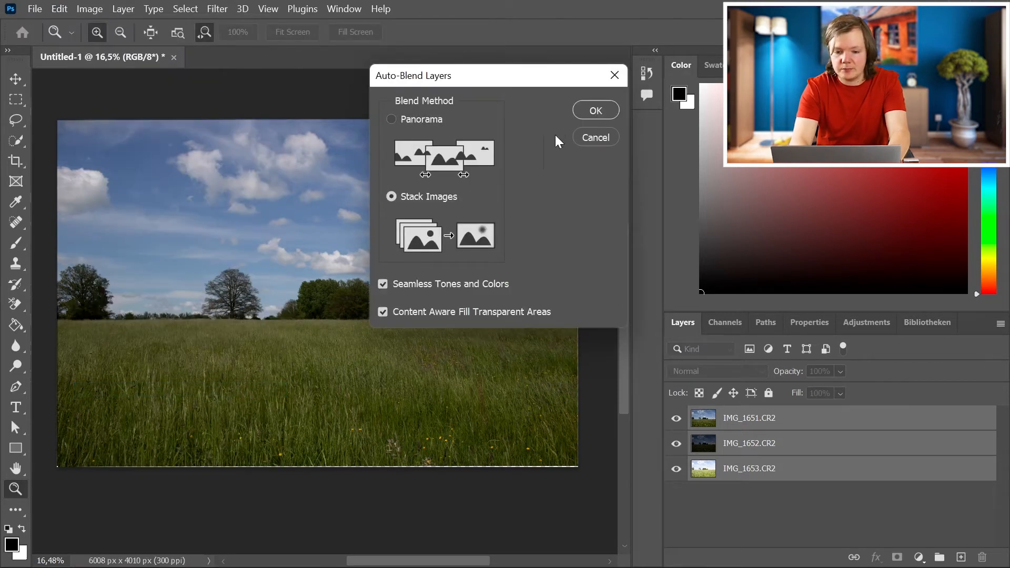
{"action": "left_click", "coordinate": [594, 109]}
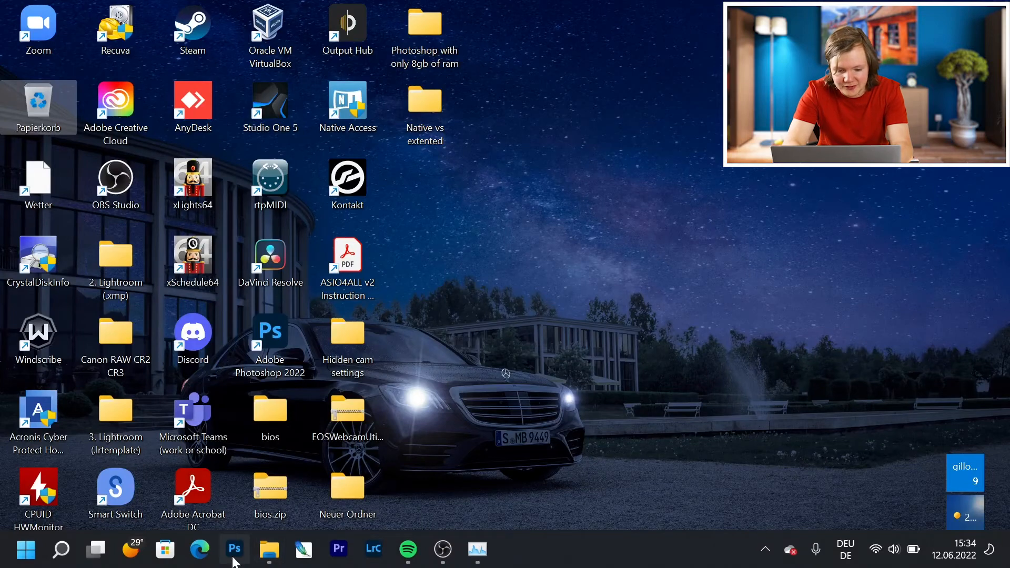
Bring the merged HDR field document to the front, select the Move Tool, then show Task Manager
{"action": "left_click", "coordinate": [233, 549]}
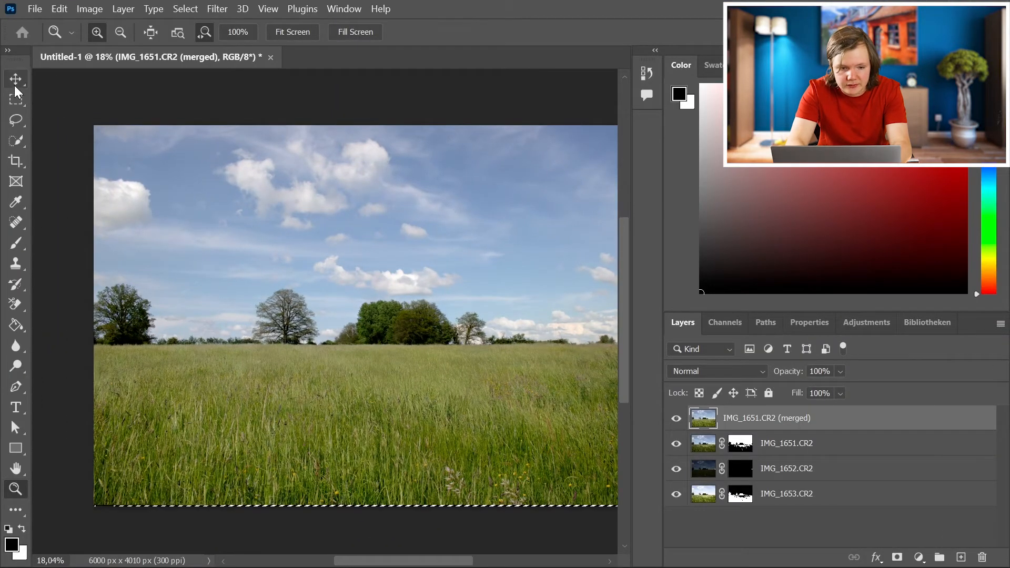
{"action": "left_click", "coordinate": [16, 78]}
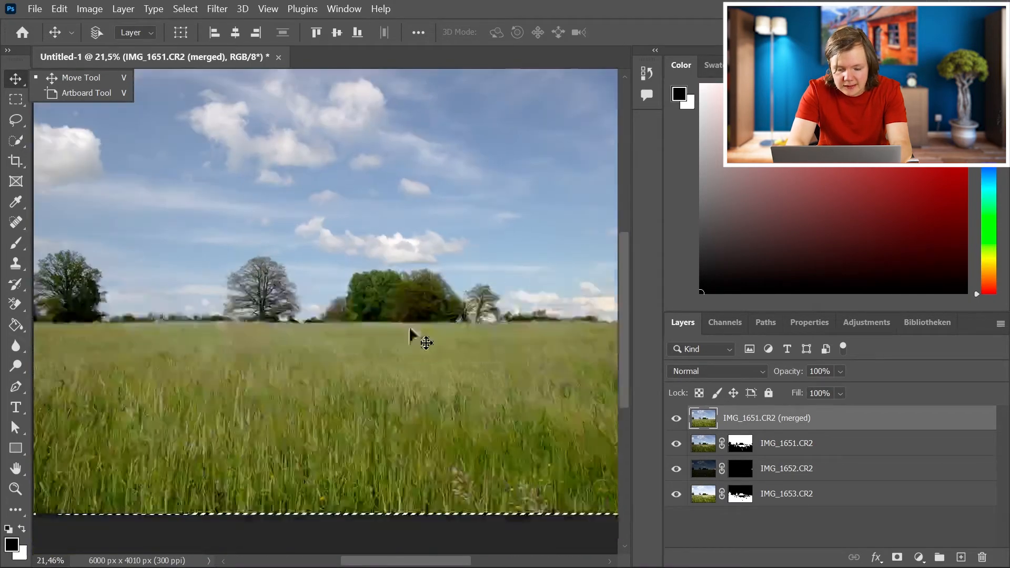
{"action": "left_click", "coordinate": [476, 549]}
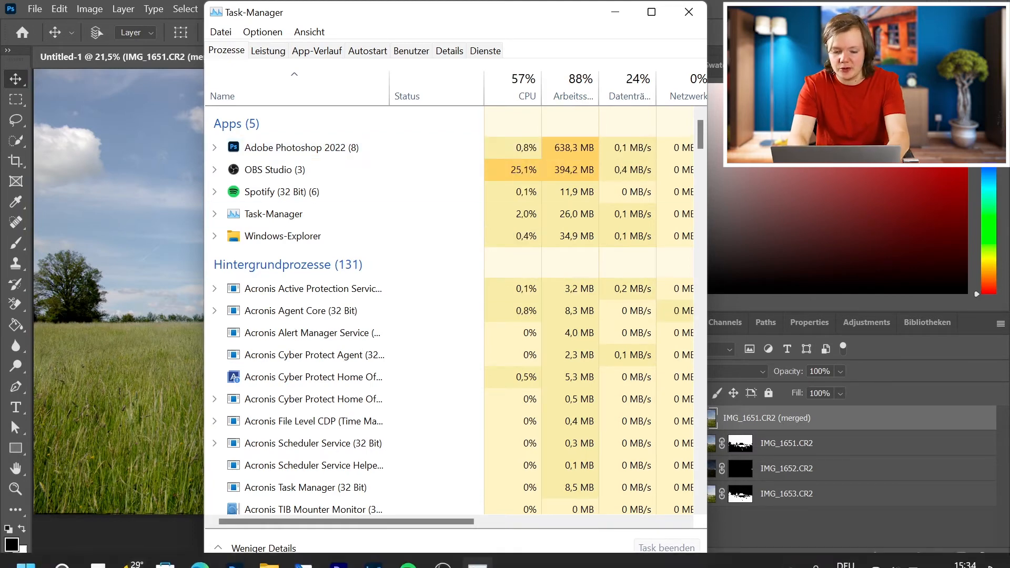
{"action": "mouse_move", "coordinate": [268, 549]}
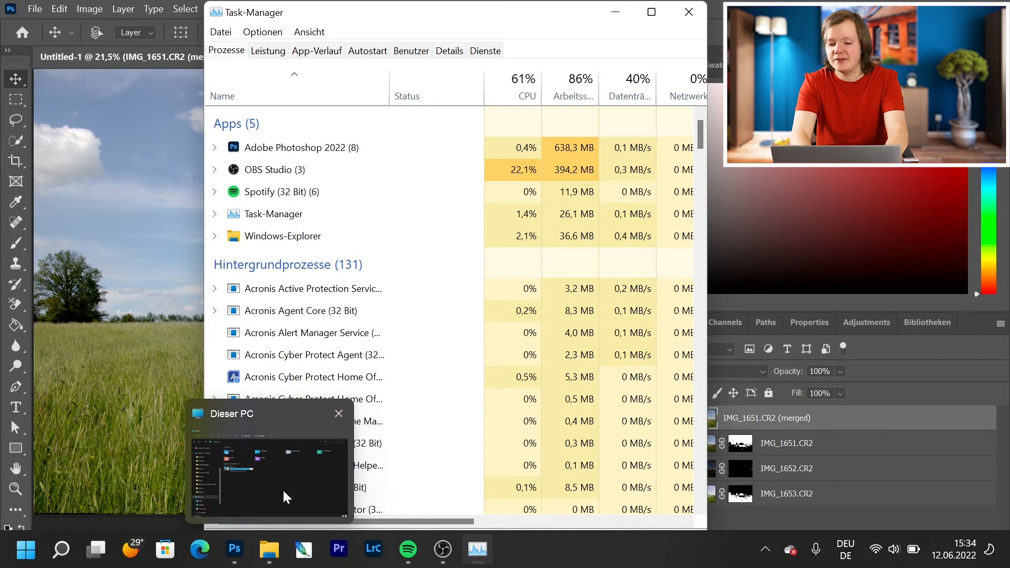
Read Photoshop's ~638 MB memory in Task Manager and return to the merged meadow document
{"action": "left_click", "coordinate": [269, 470]}
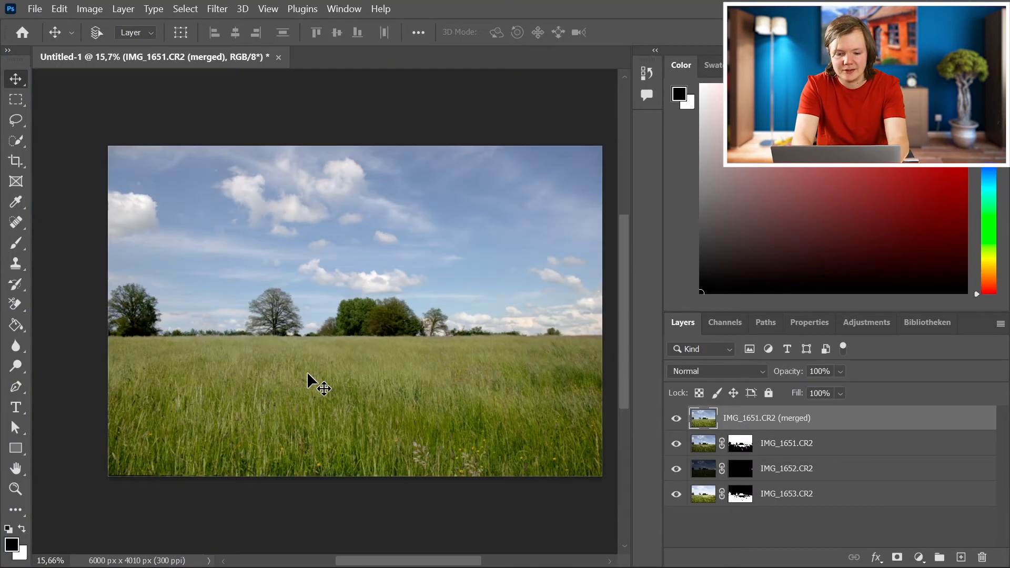
Convert the merged field layer for Smart Filters via the Filter menu
{"action": "left_click", "coordinate": [216, 9]}
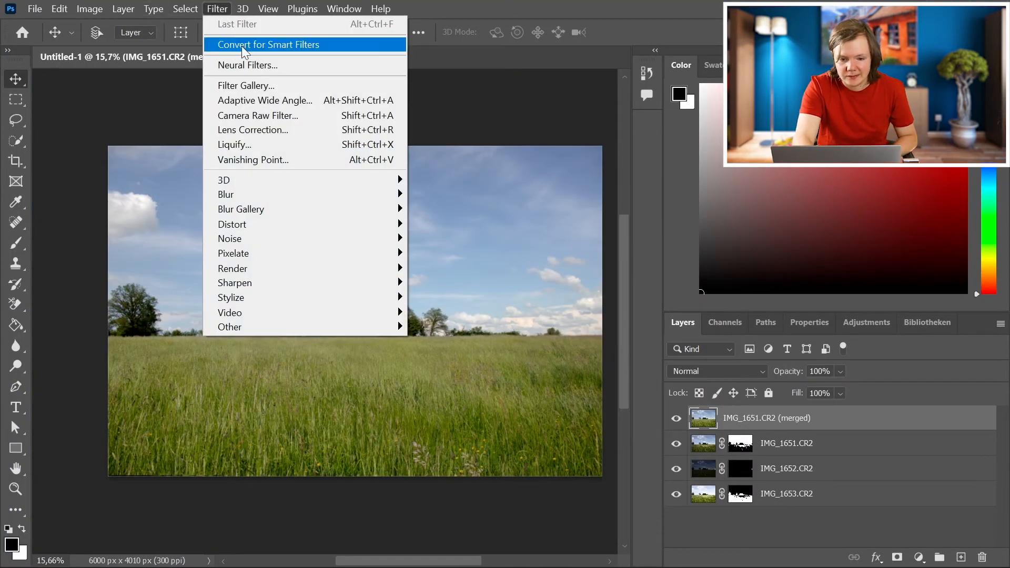
{"action": "left_click", "coordinate": [268, 44]}
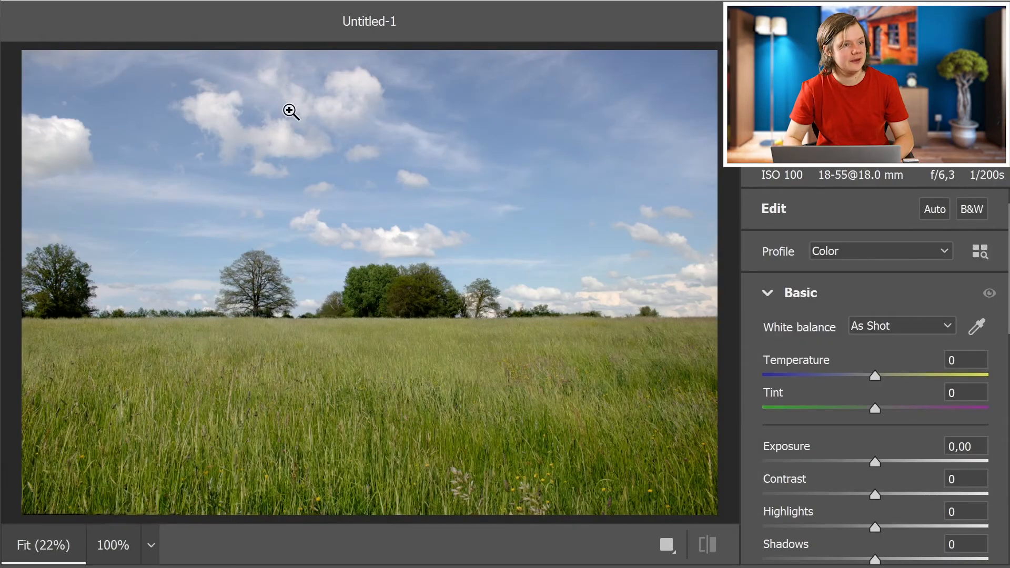
{"action": "mouse_move", "coordinate": [622, 210]}
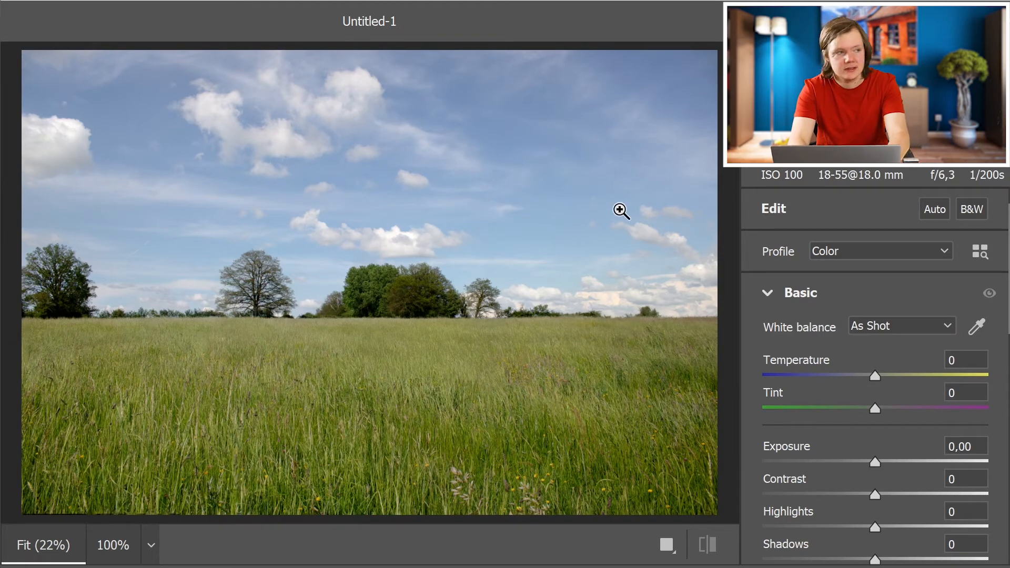
{"action": "mouse_move", "coordinate": [853, 439]}
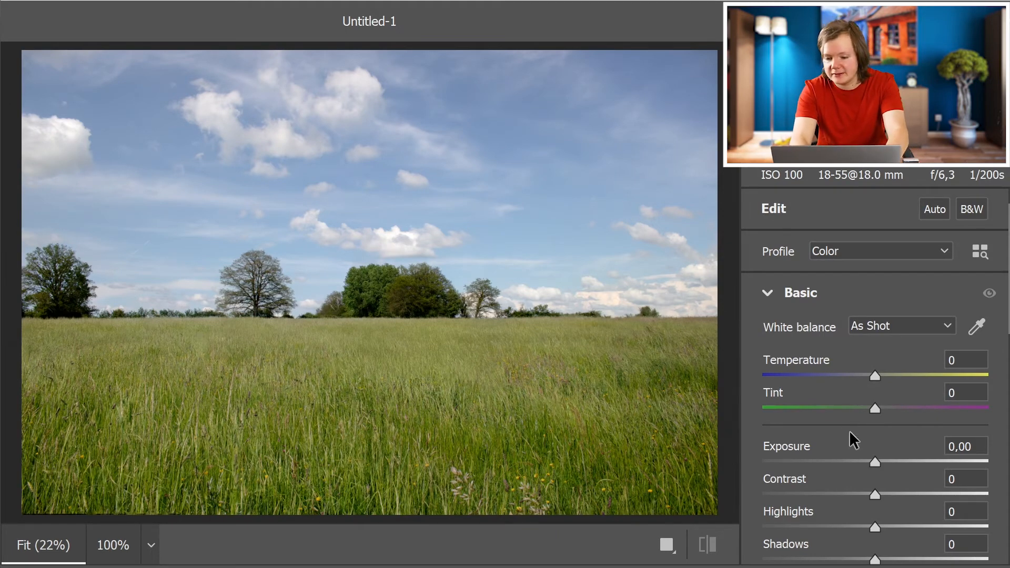
{"action": "mouse_move", "coordinate": [873, 472]}
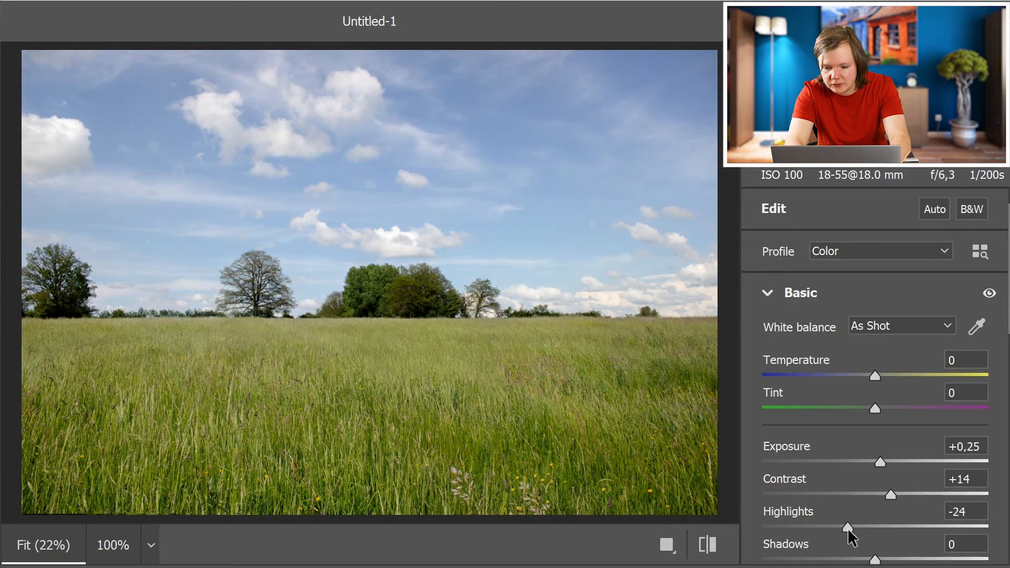
Set exposure +0.25, contrast +14, highlights -24, shadows -14, texture +4, vibrance and saturation +3
{"action": "scroll", "scroll_direction": "down", "scroll_amount": 3}
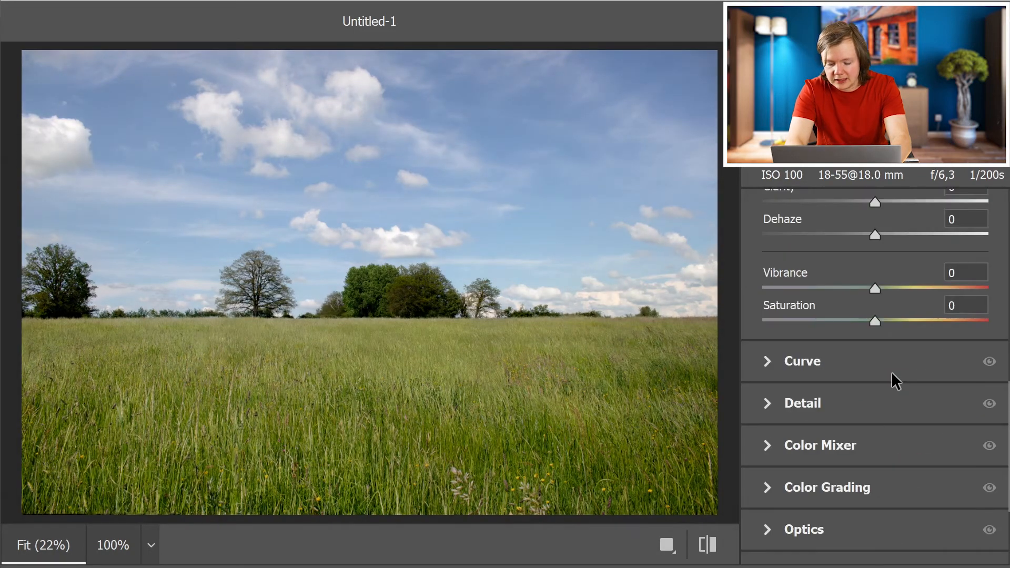
{"action": "scroll", "scroll_direction": "down", "scroll_amount": 3}
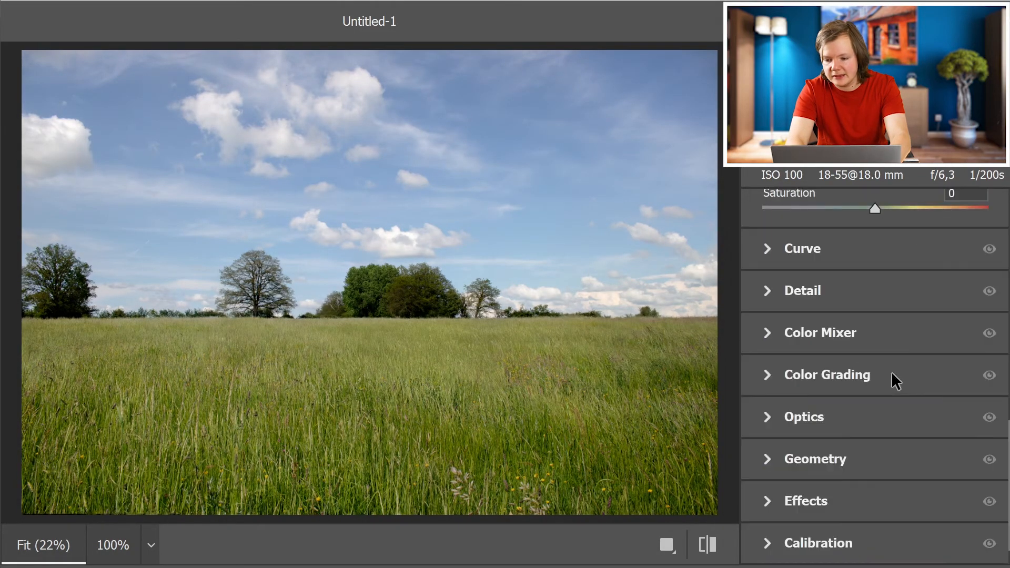
{"action": "scroll", "scroll_direction": "up", "scroll_amount": 3}
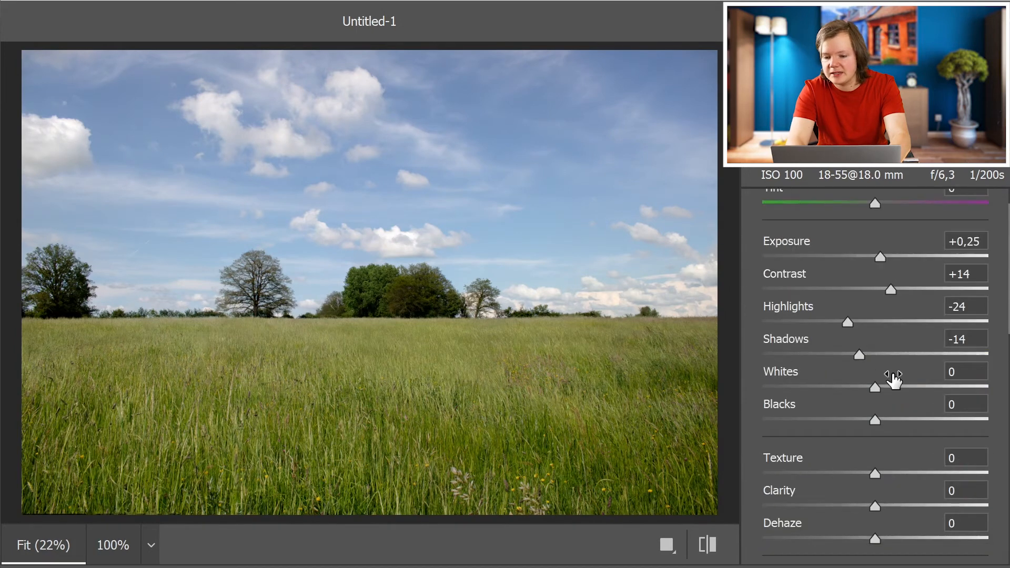
{"action": "scroll", "scroll_direction": "down", "scroll_amount": 3}
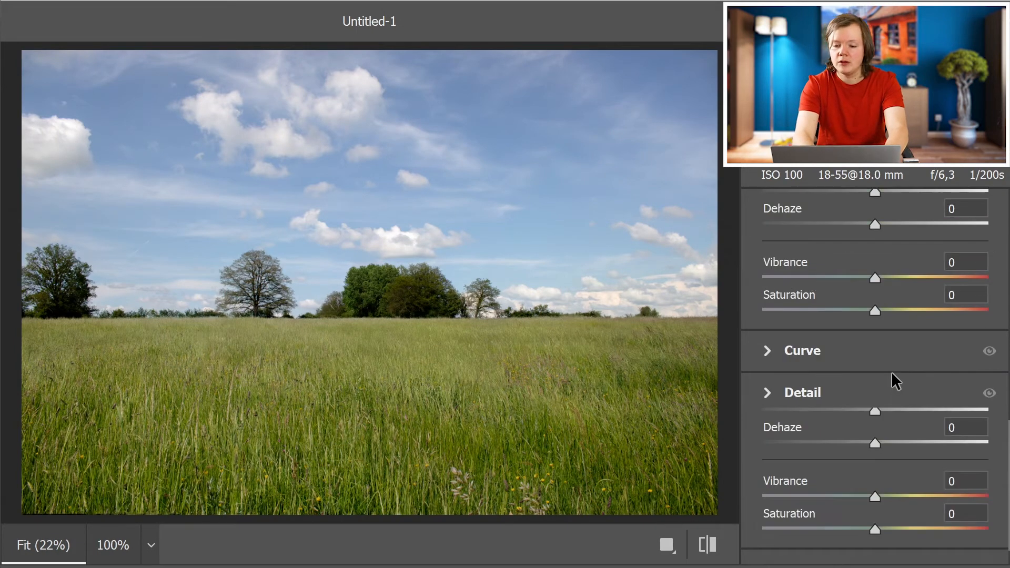
{"action": "scroll", "scroll_direction": "up", "scroll_amount": 3}
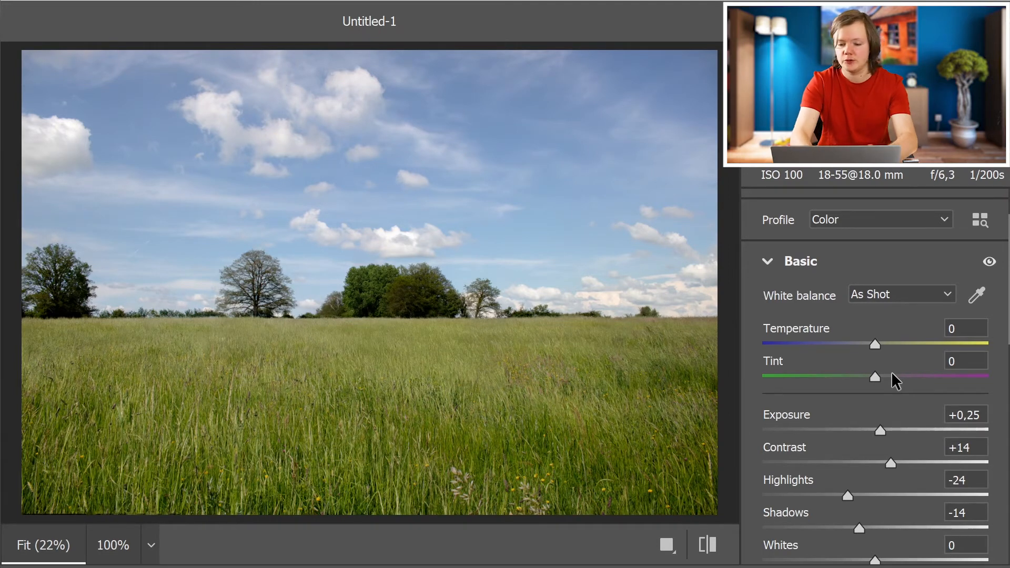
{"action": "scroll", "scroll_direction": "down", "scroll_amount": 3}
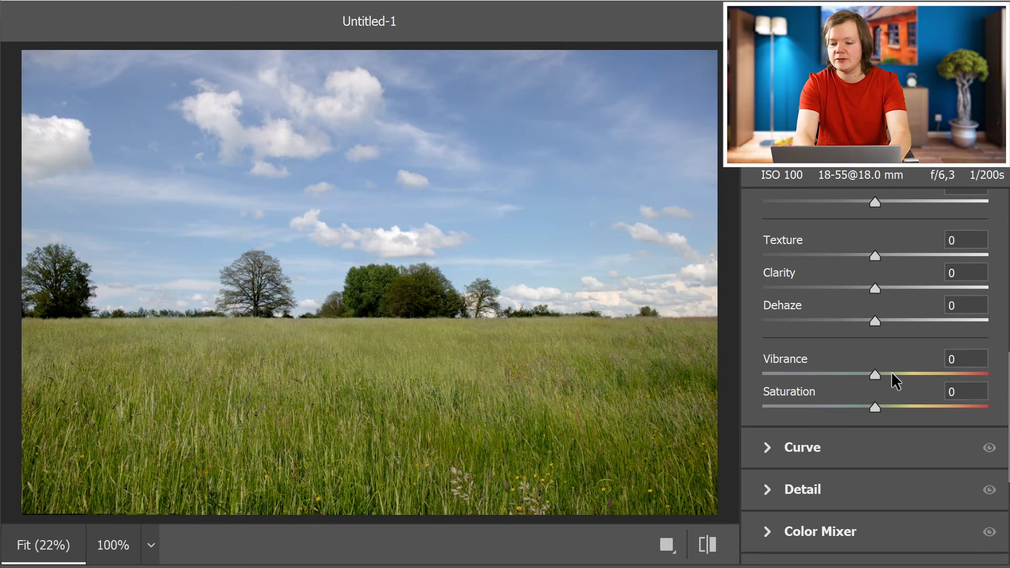
{"action": "scroll", "scroll_direction": "up", "scroll_amount": 3}
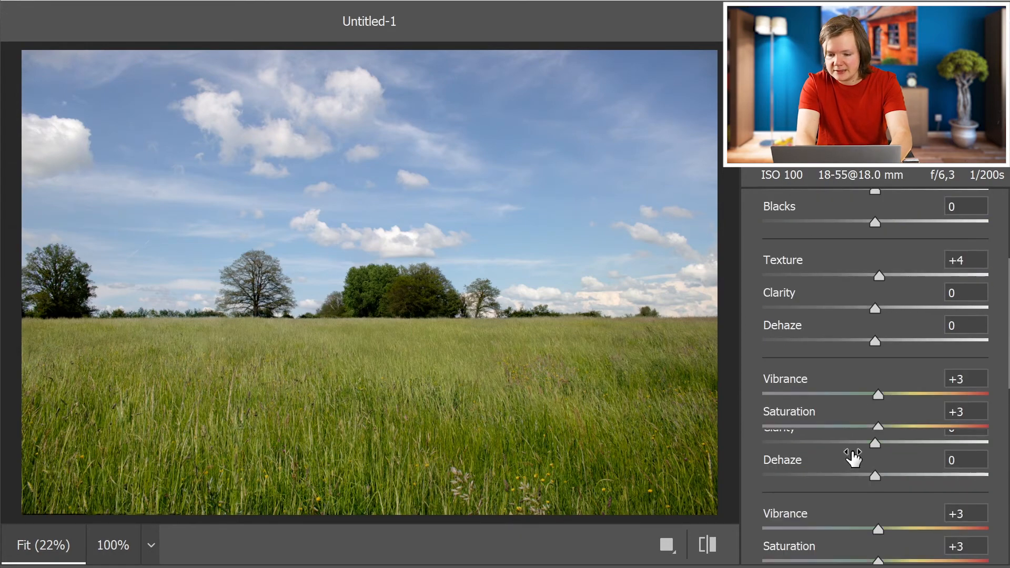
{"action": "scroll", "scroll_direction": "down", "scroll_amount": 3}
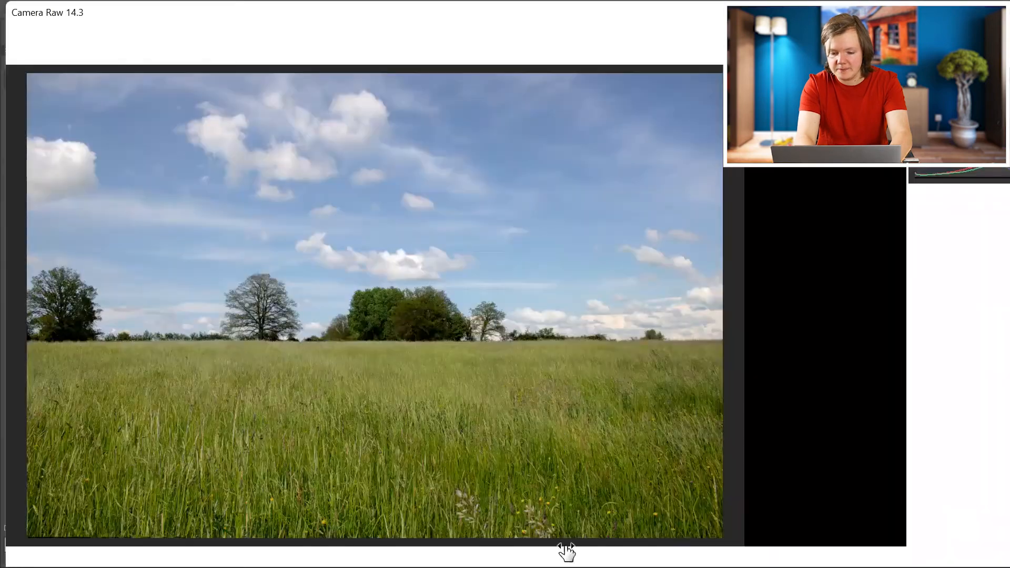
Confirm the Camera Raw edits on the merged field layer and bring Task Manager forward
{"action": "left_click", "coordinate": [567, 550]}
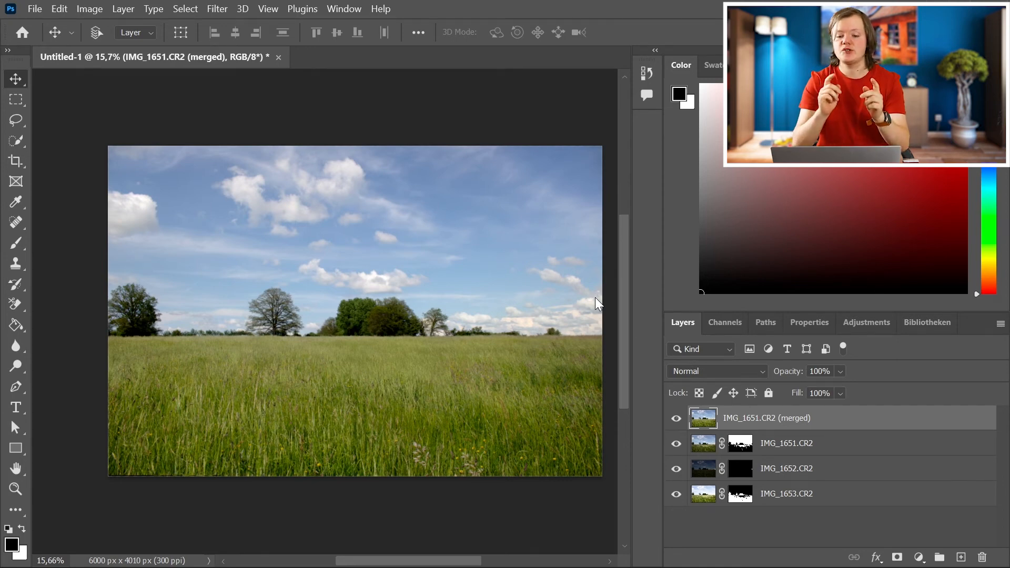
{"action": "left_click", "coordinate": [477, 549]}
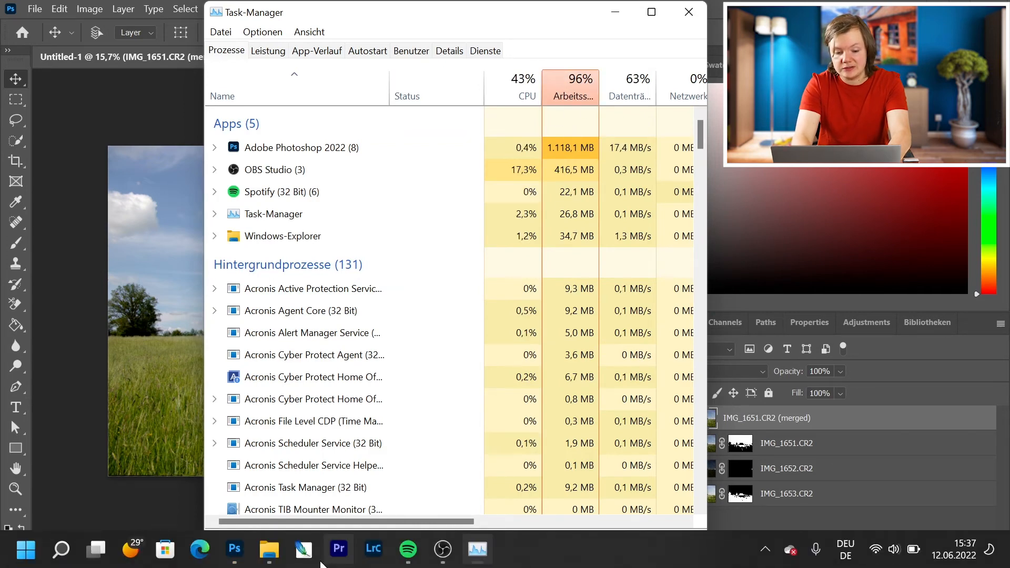
Glance at the 'Dieser PC' window, then read Photoshop's memory in Task Manager (about 944 MB, 96% overall)
{"action": "left_click", "coordinate": [268, 551]}
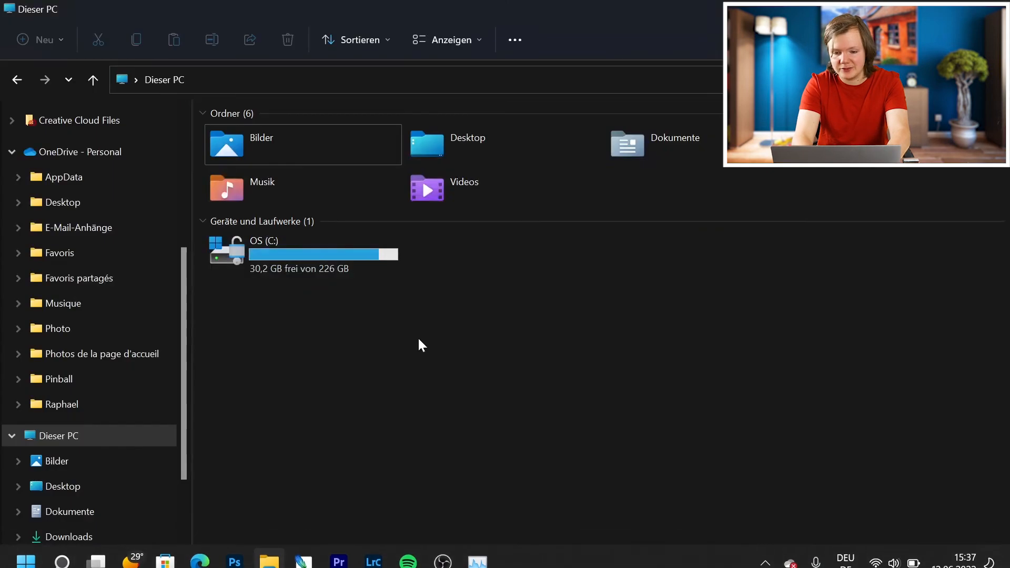
{"action": "left_click", "coordinate": [303, 253]}
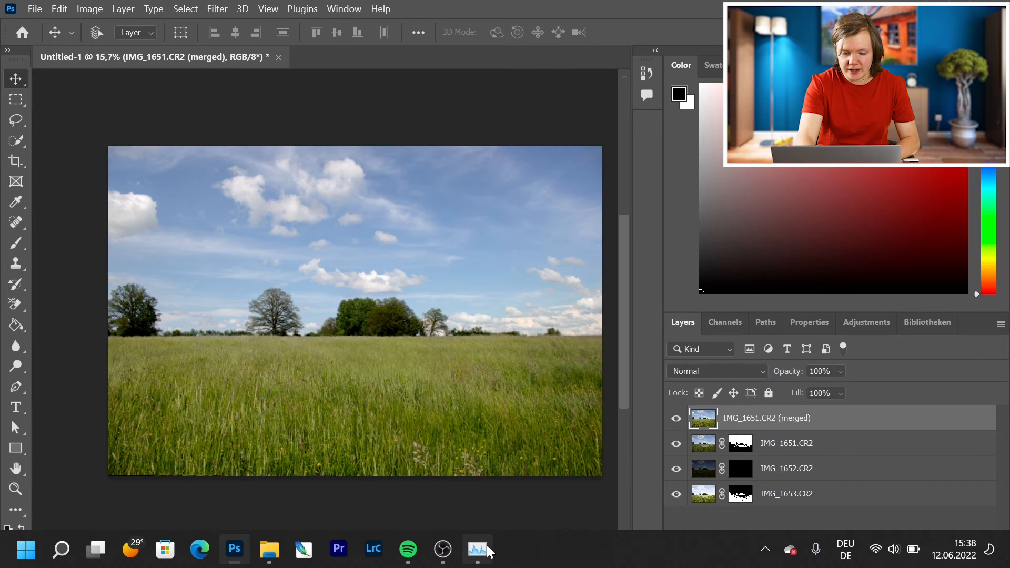
{"action": "left_click", "coordinate": [477, 549]}
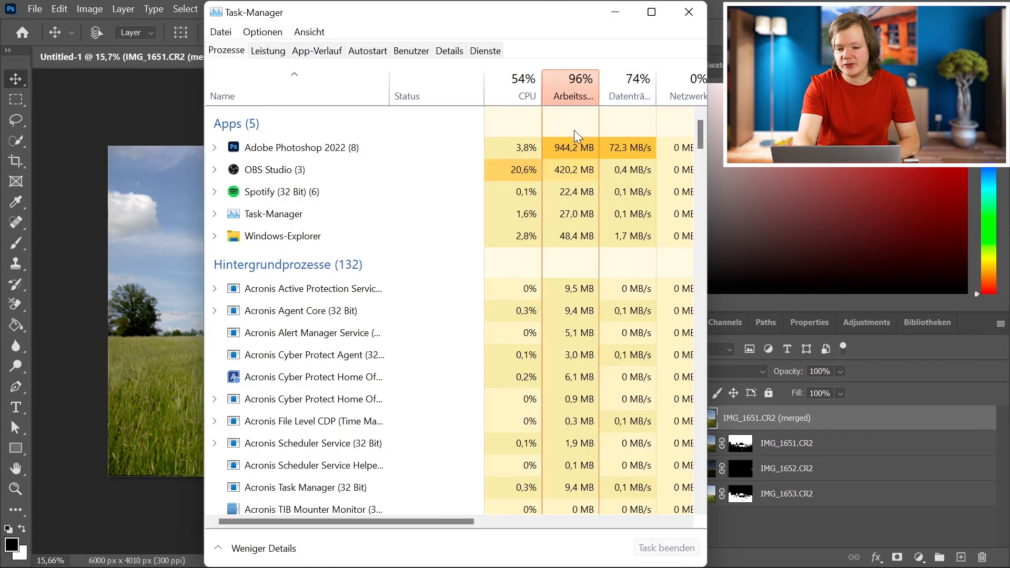